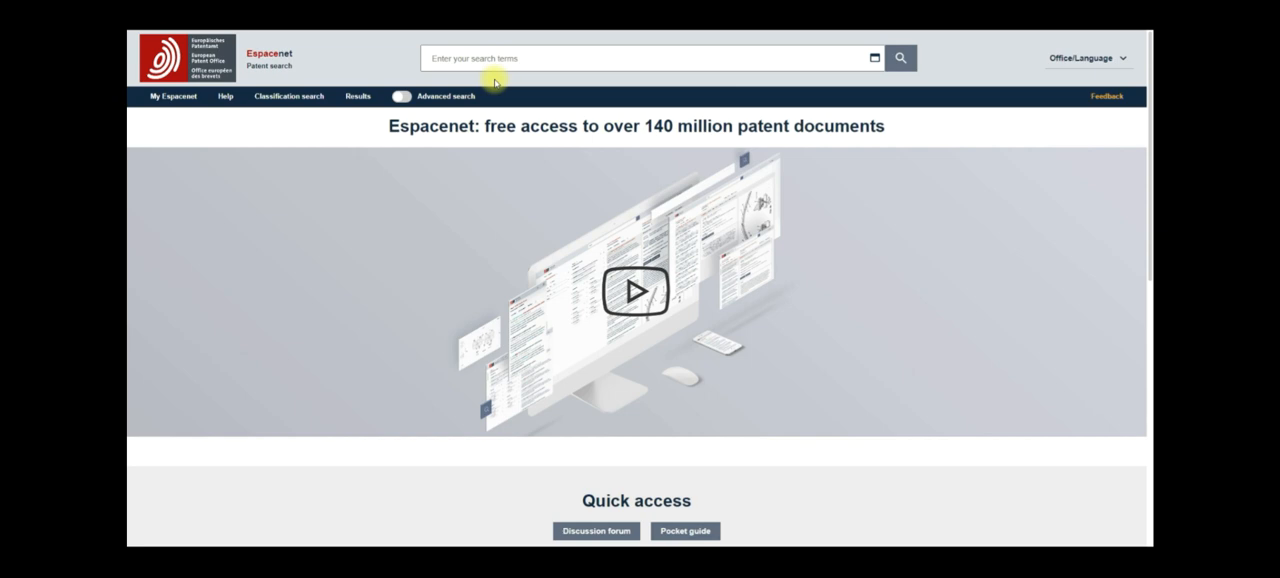
{"action": "mouse_move", "coordinate": [517, 112]}
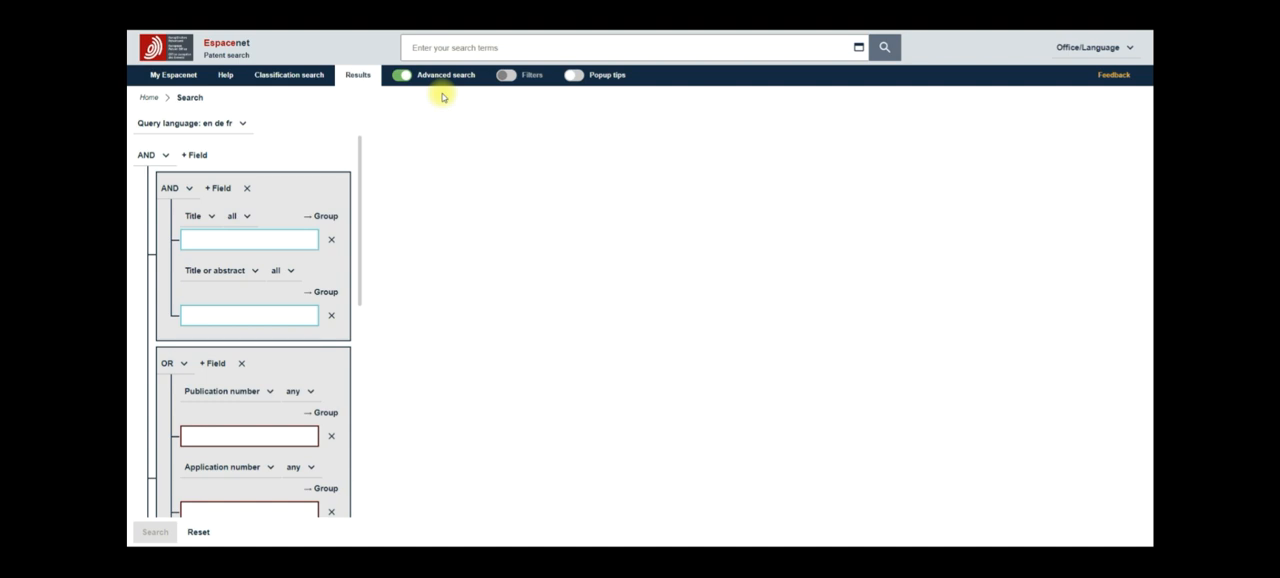
{"action": "mouse_move", "coordinate": [303, 210]}
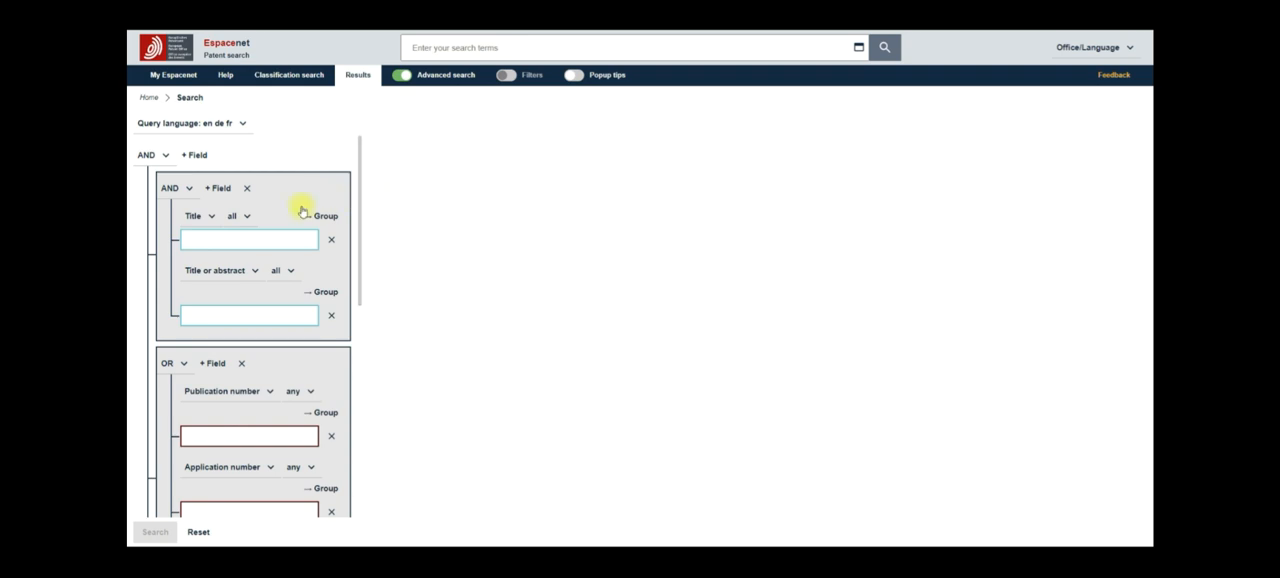
{"action": "mouse_move", "coordinate": [237, 414]}
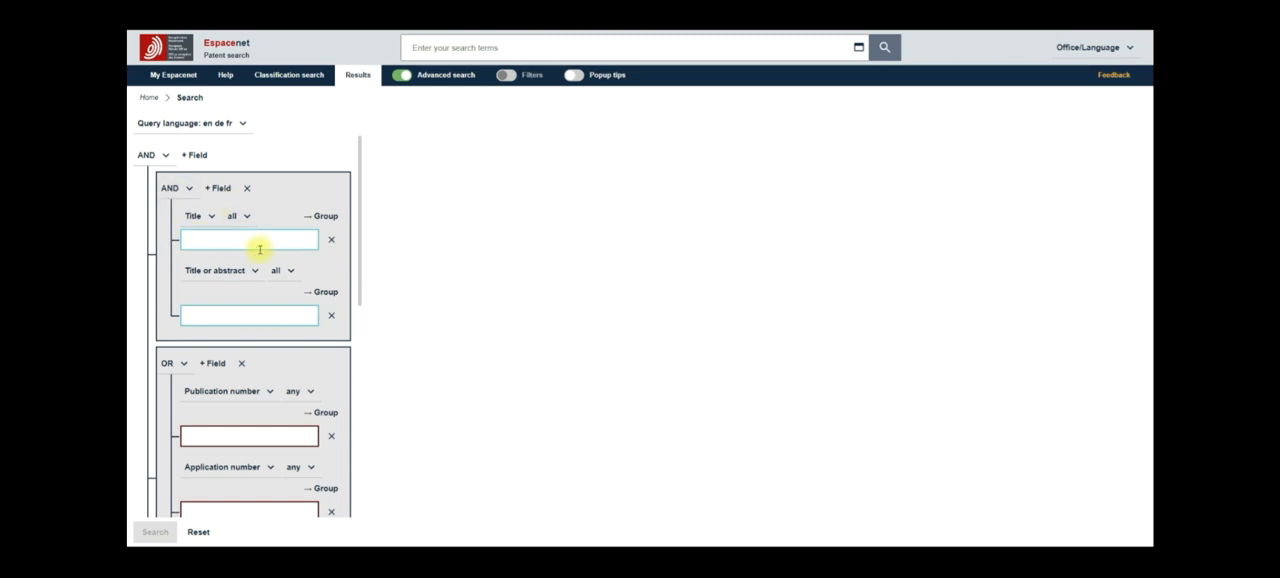
{"action": "mouse_move", "coordinate": [286, 290]}
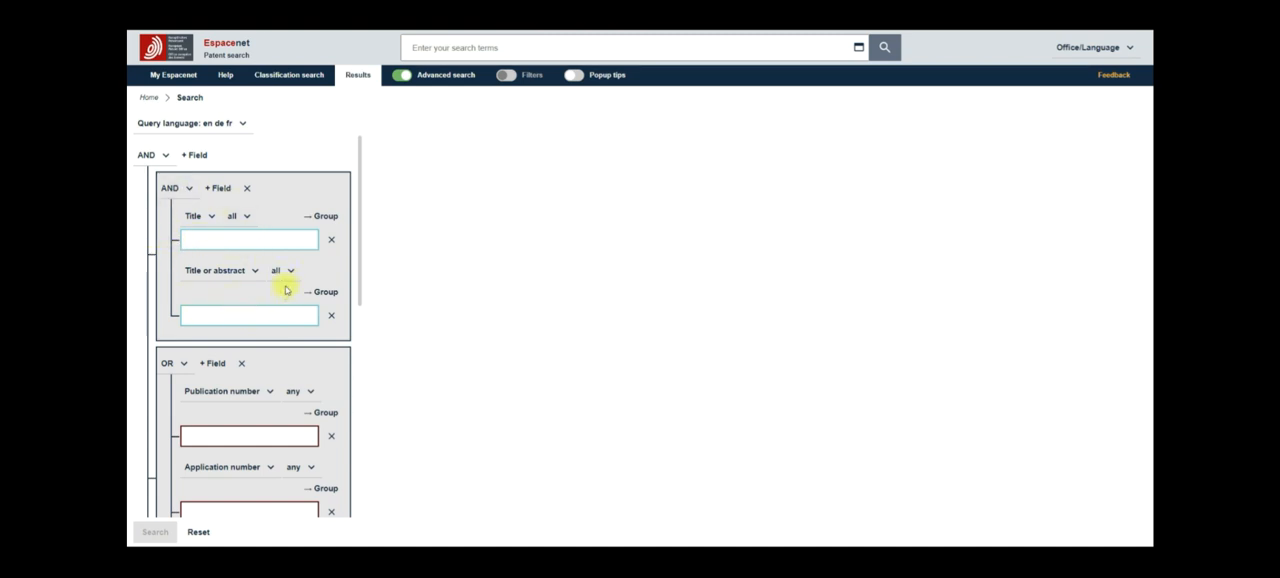
Step: Scroll the advanced search form down to the priority number, publication date and applicant fields
{"action": "scroll", "scroll_direction": "down", "scroll_amount": 3}
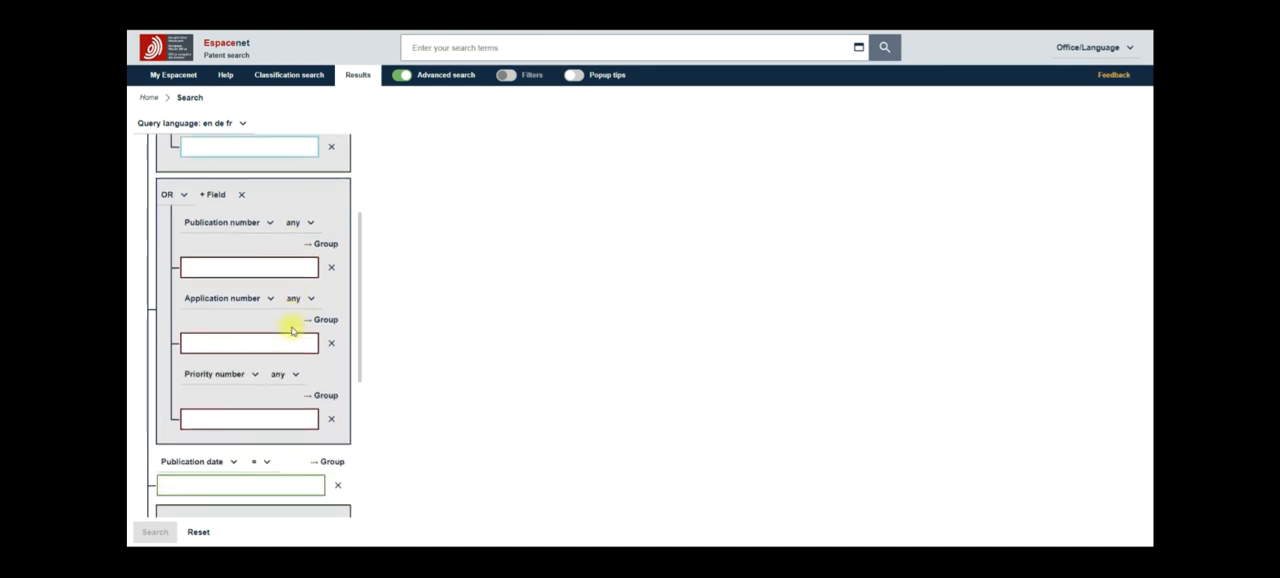
{"action": "scroll", "scroll_direction": "down", "scroll_amount": 3}
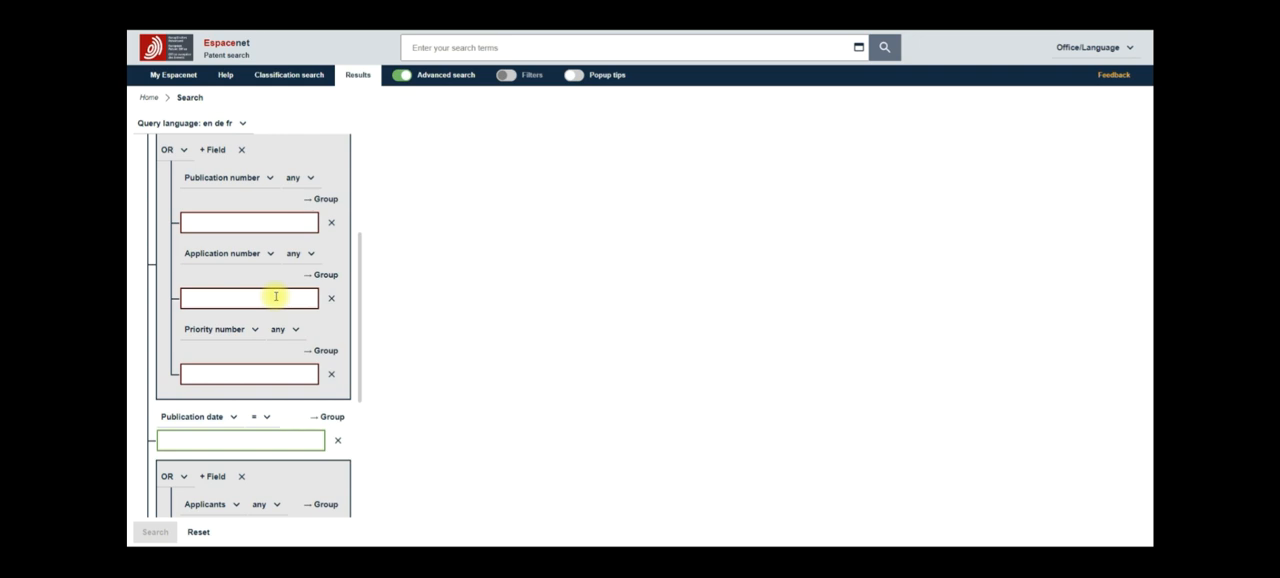
{"action": "mouse_move", "coordinate": [255, 270]}
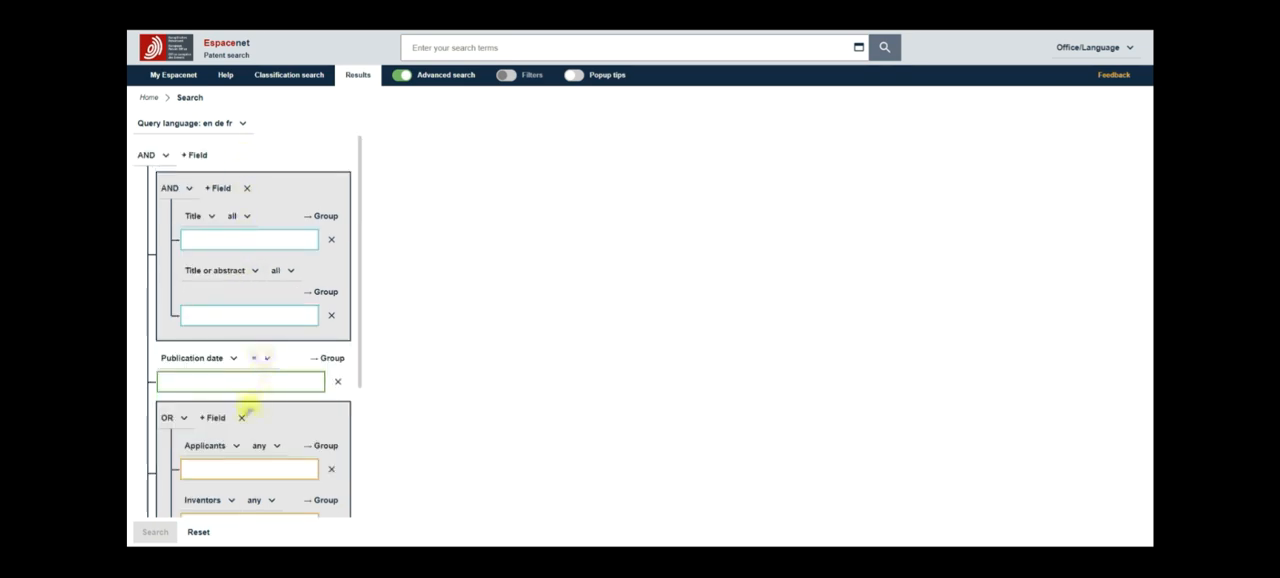
Step: Delete the OR group holding the Applicants and Inventors fields
{"action": "left_click", "coordinate": [241, 417]}
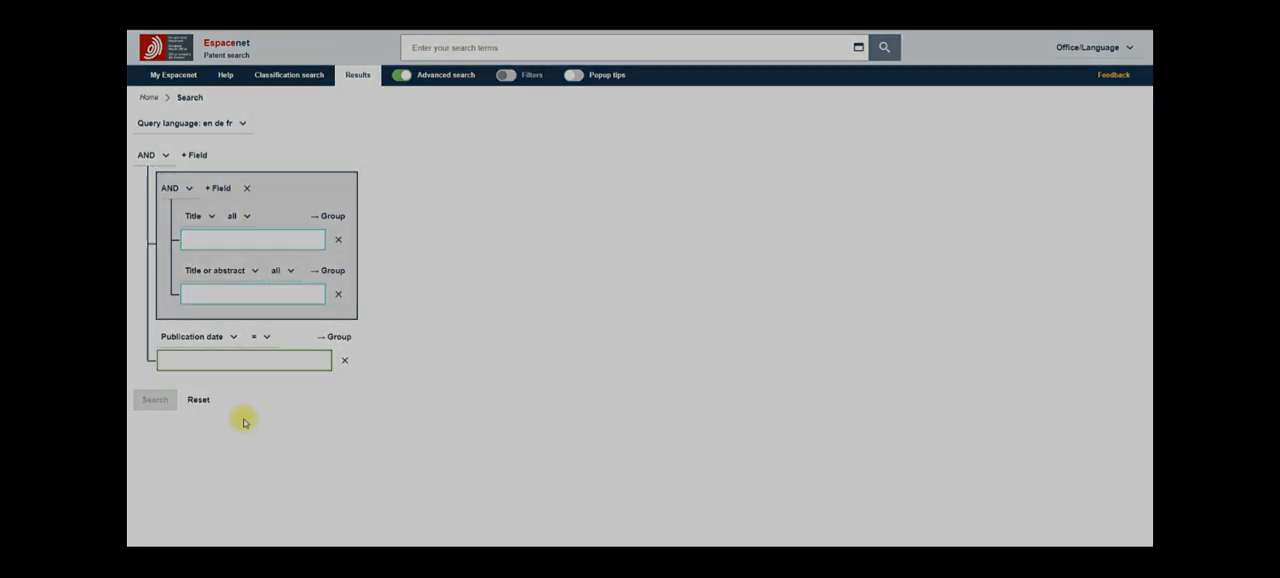
{"action": "mouse_move", "coordinate": [528, 221]}
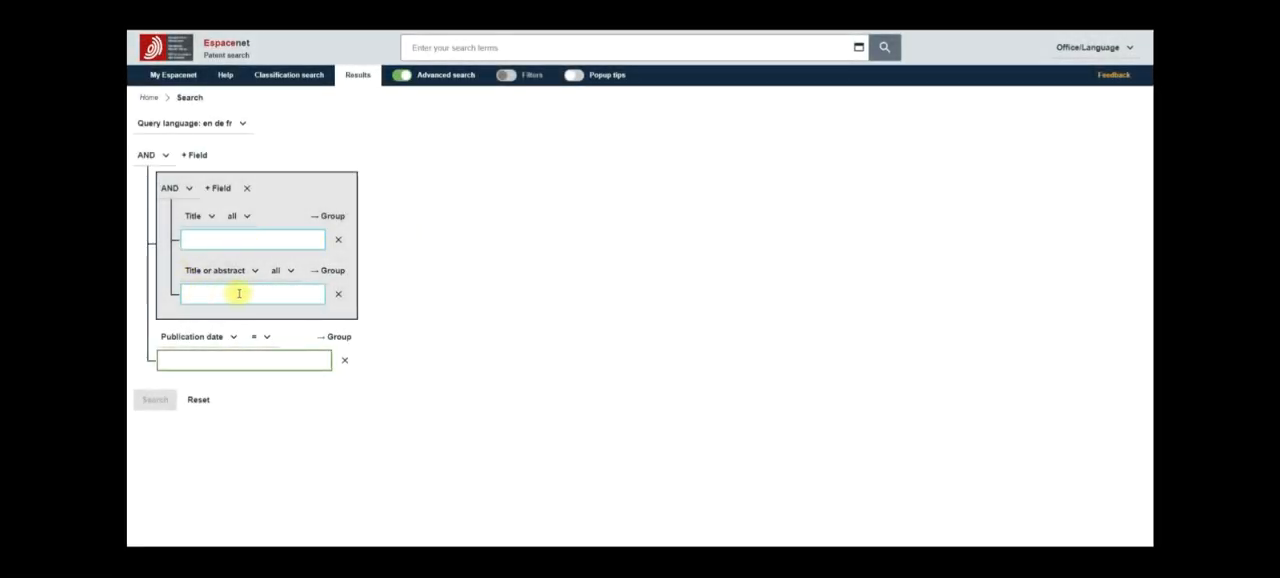
{"action": "mouse_move", "coordinate": [163, 212]}
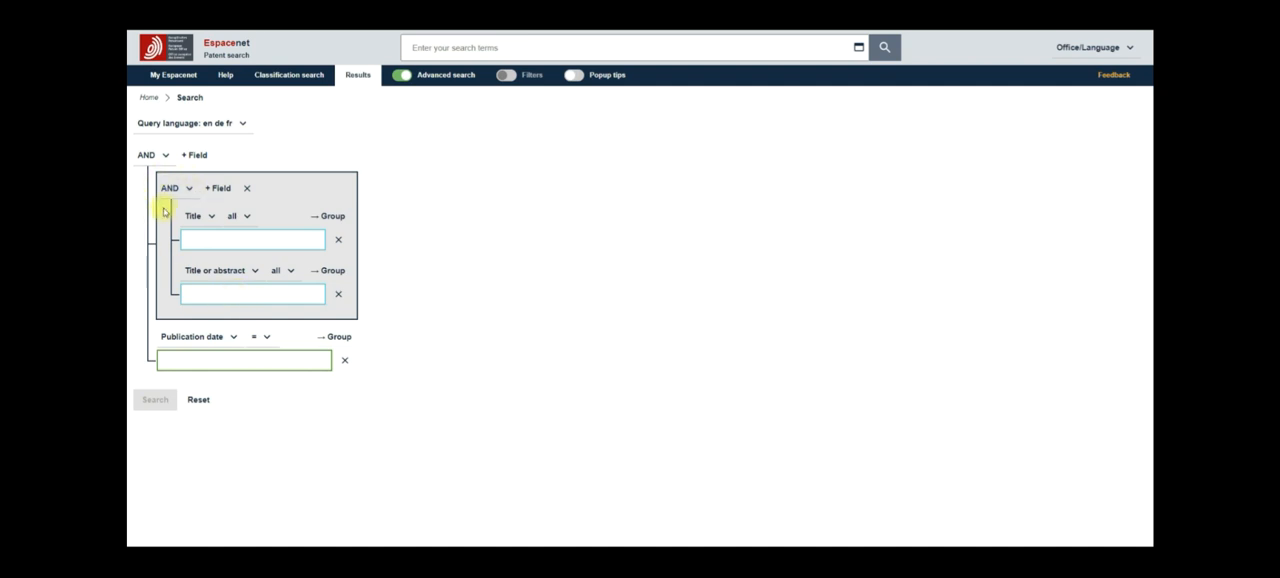
{"action": "mouse_move", "coordinate": [225, 260]}
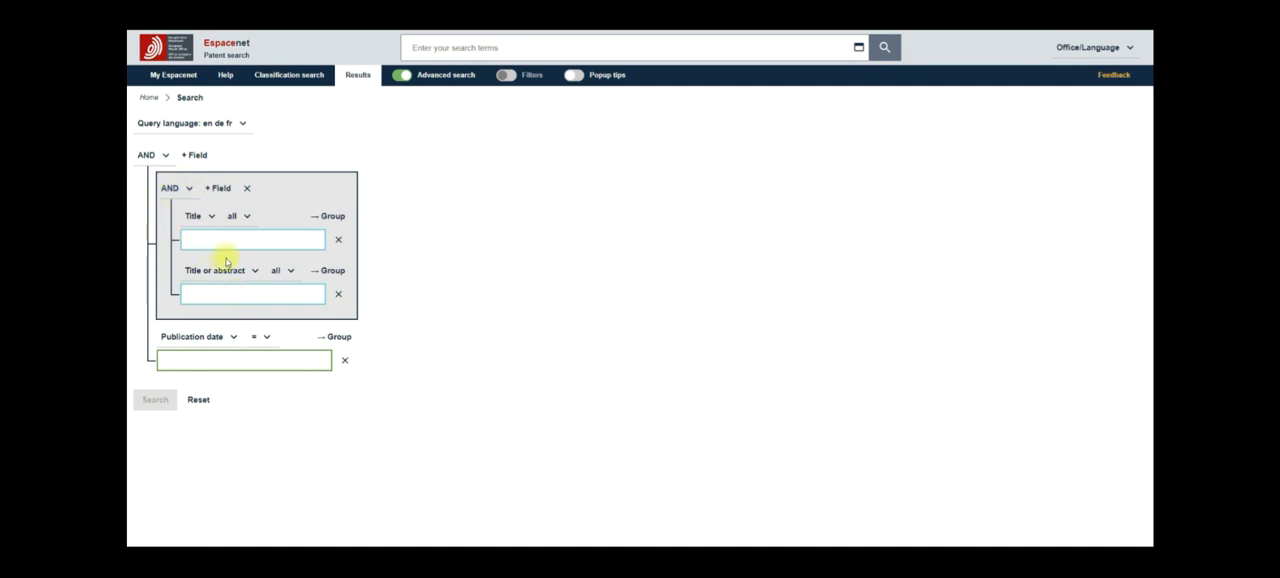
{"action": "mouse_move", "coordinate": [217, 188]}
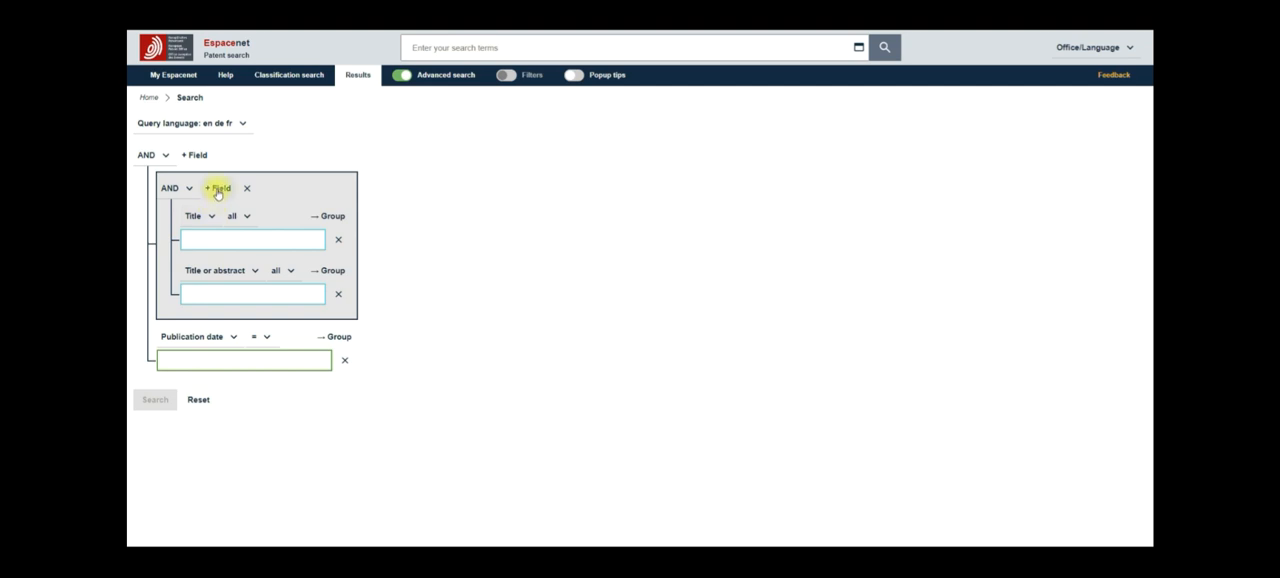
Step: Add a keyword row and set the first field to title, abstract or claims containing 'Image'
{"action": "left_click", "coordinate": [216, 188]}
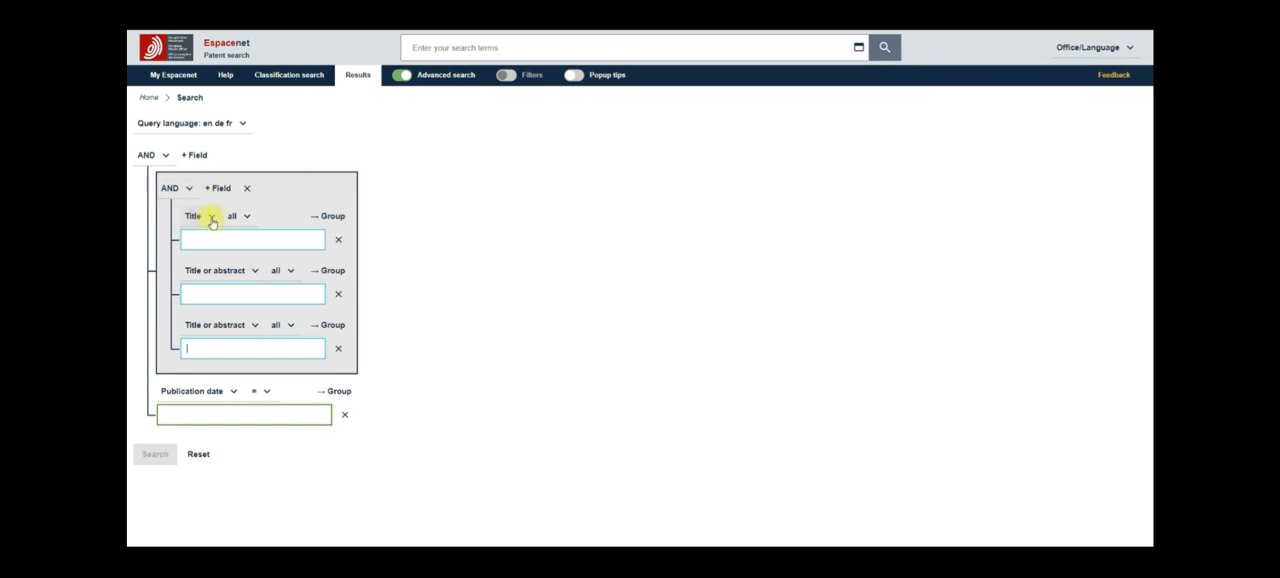
{"action": "left_click", "coordinate": [200, 216]}
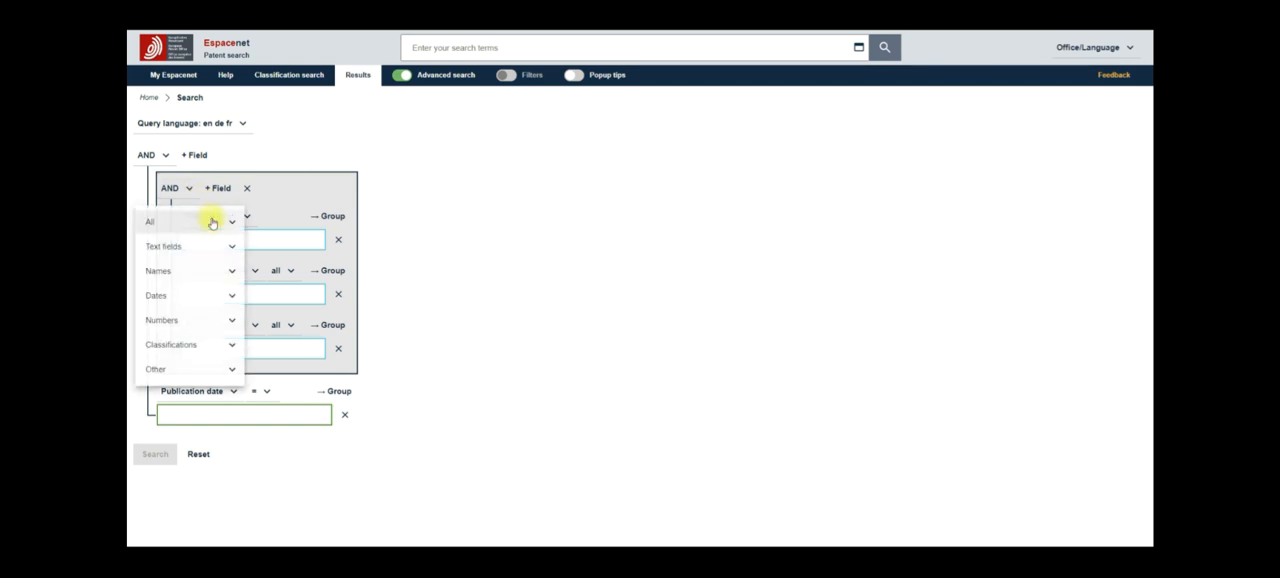
{"action": "left_click", "coordinate": [164, 245]}
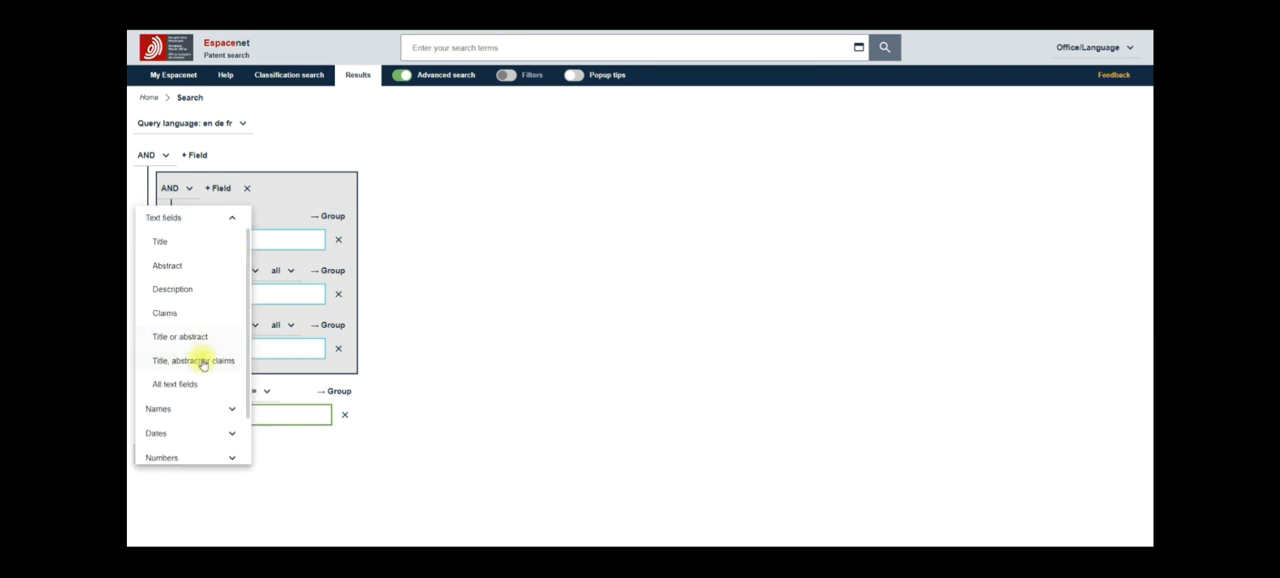
{"action": "left_click", "coordinate": [193, 360]}
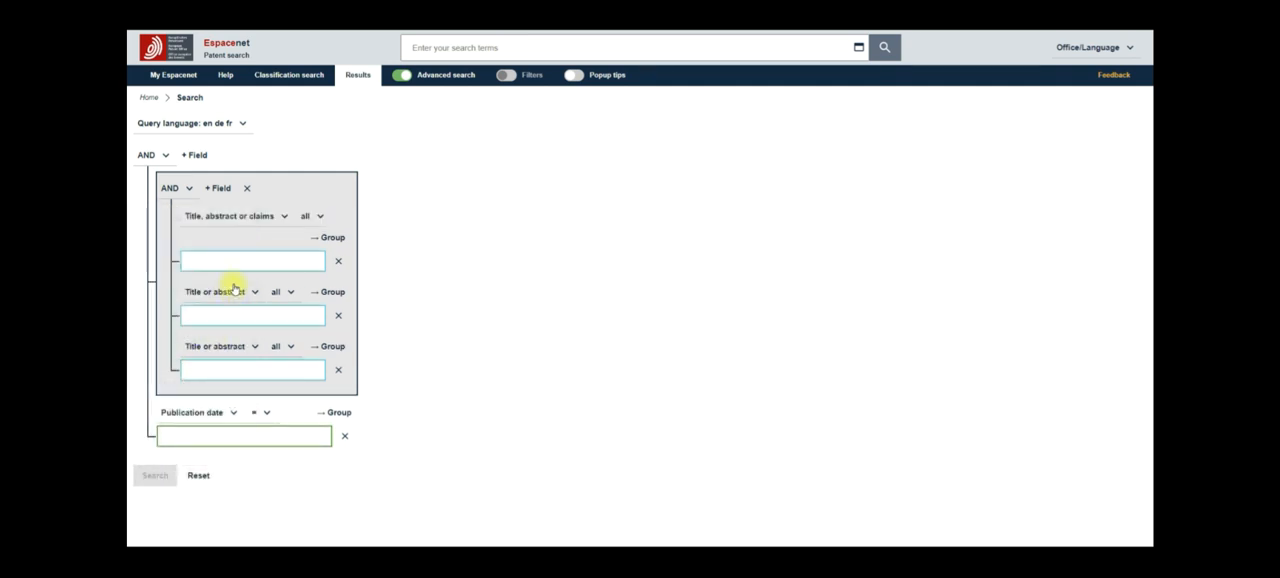
{"action": "left_click", "coordinate": [252, 261]}
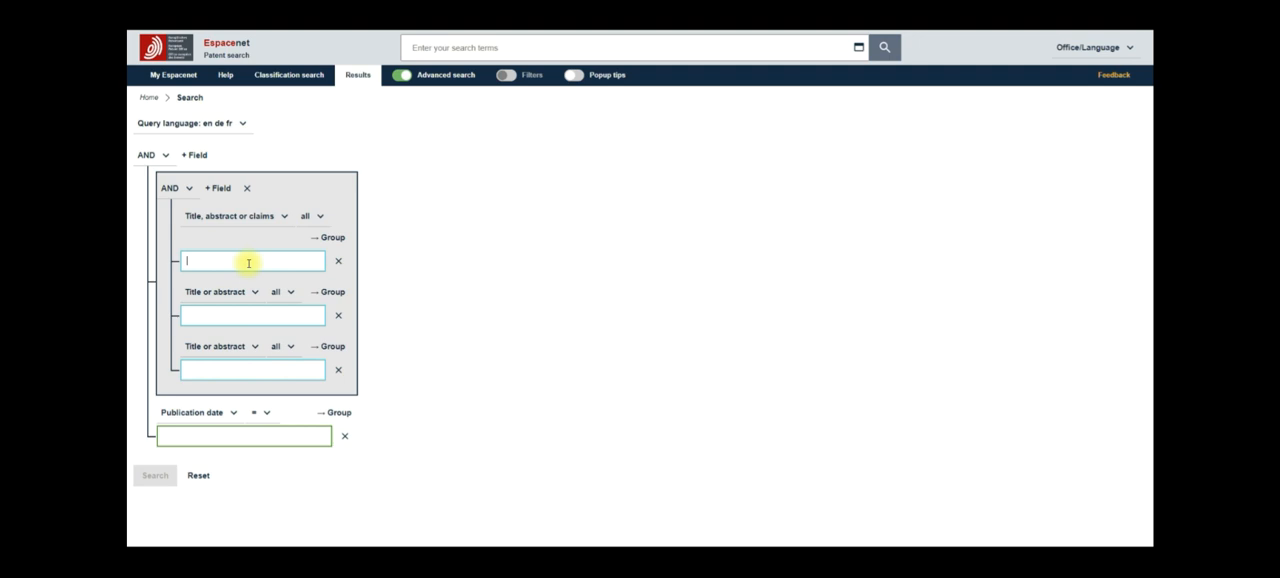
{"action": "type", "text": "Image"}
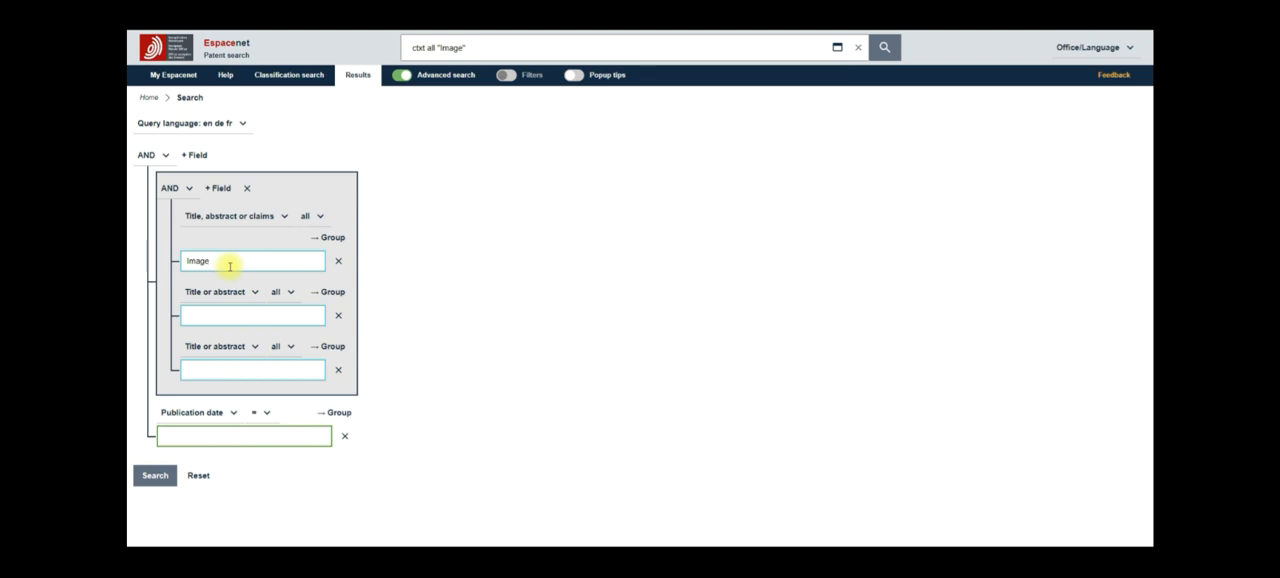
{"action": "mouse_move", "coordinate": [224, 75]}
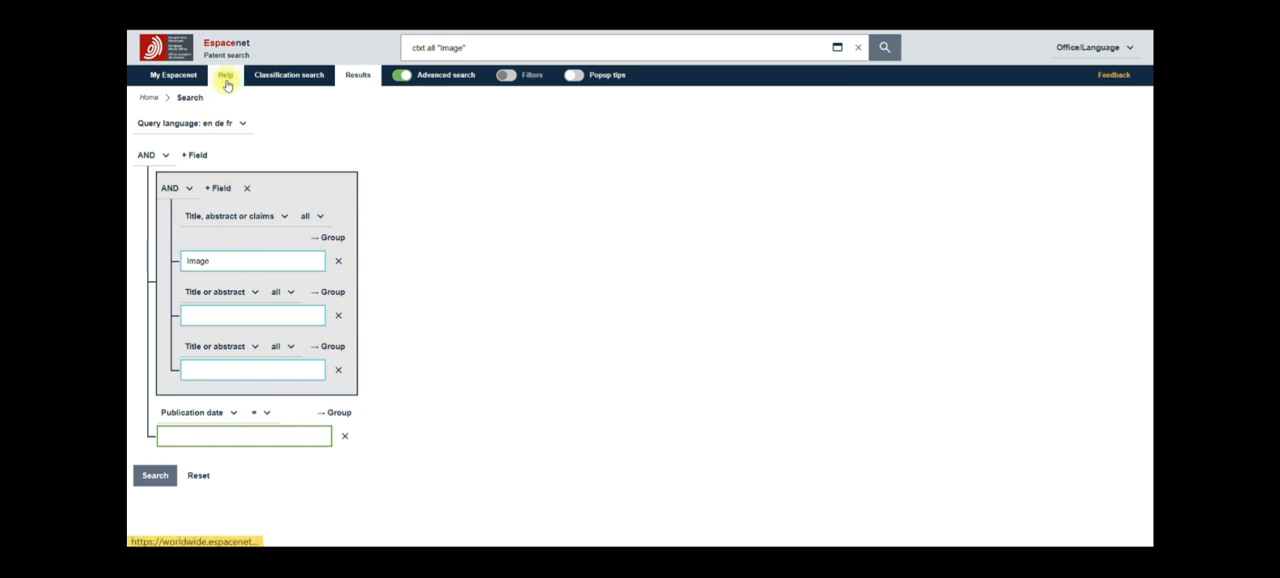
Step: Read the Espacenet Help topic on truncation with wildcards, then close it
{"action": "left_click", "coordinate": [225, 75]}
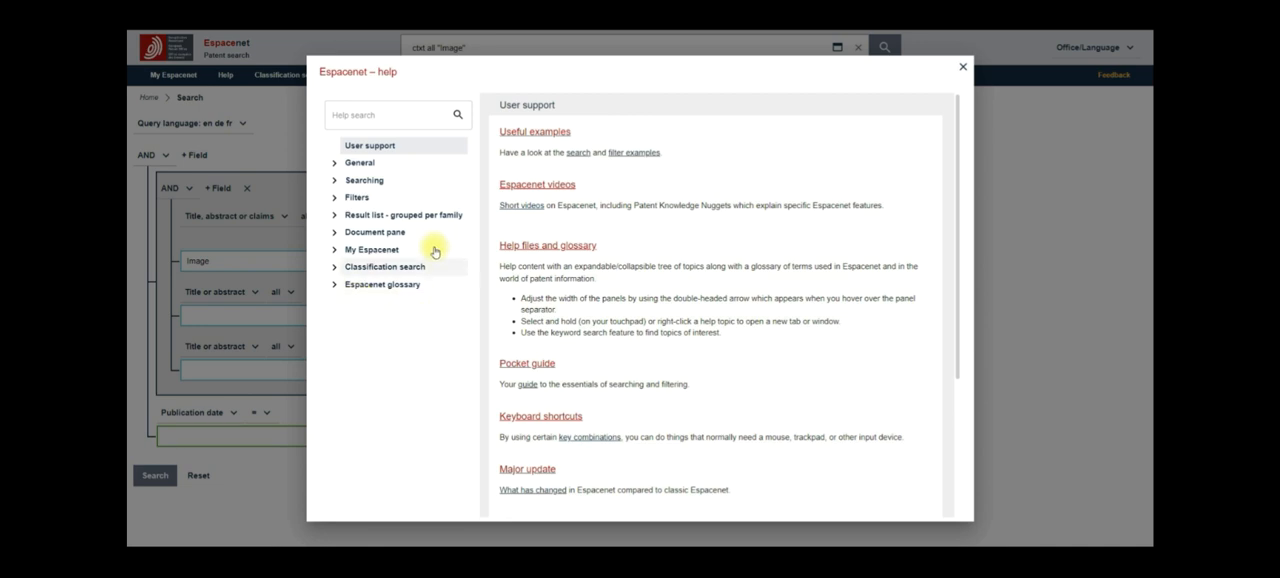
{"action": "left_click", "coordinate": [364, 180]}
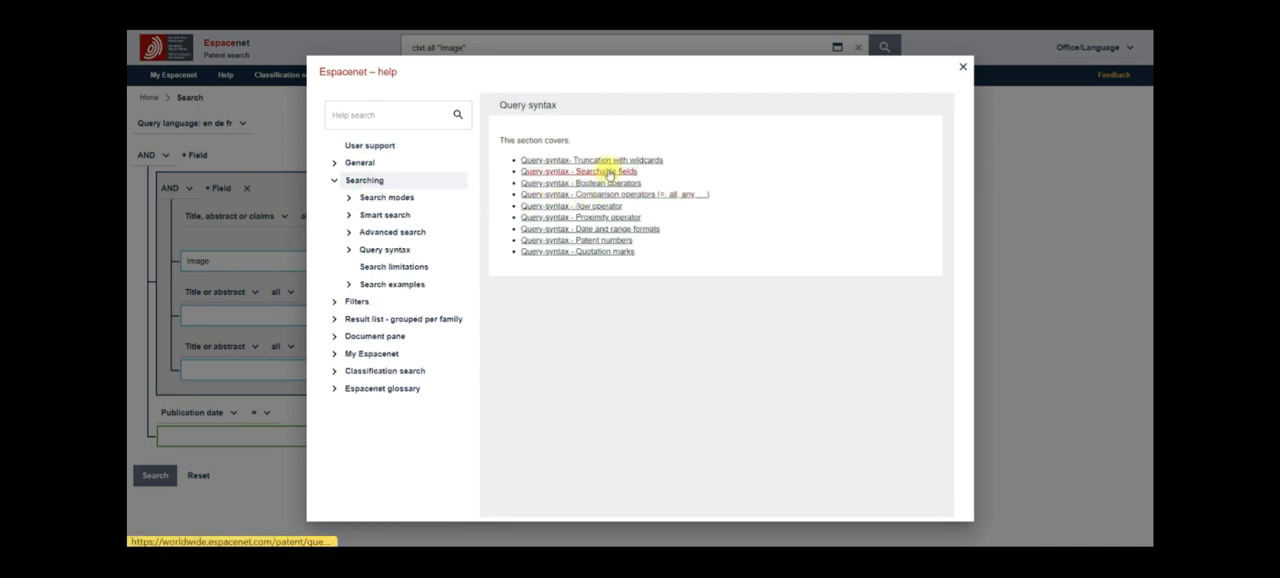
{"action": "left_click", "coordinate": [591, 160]}
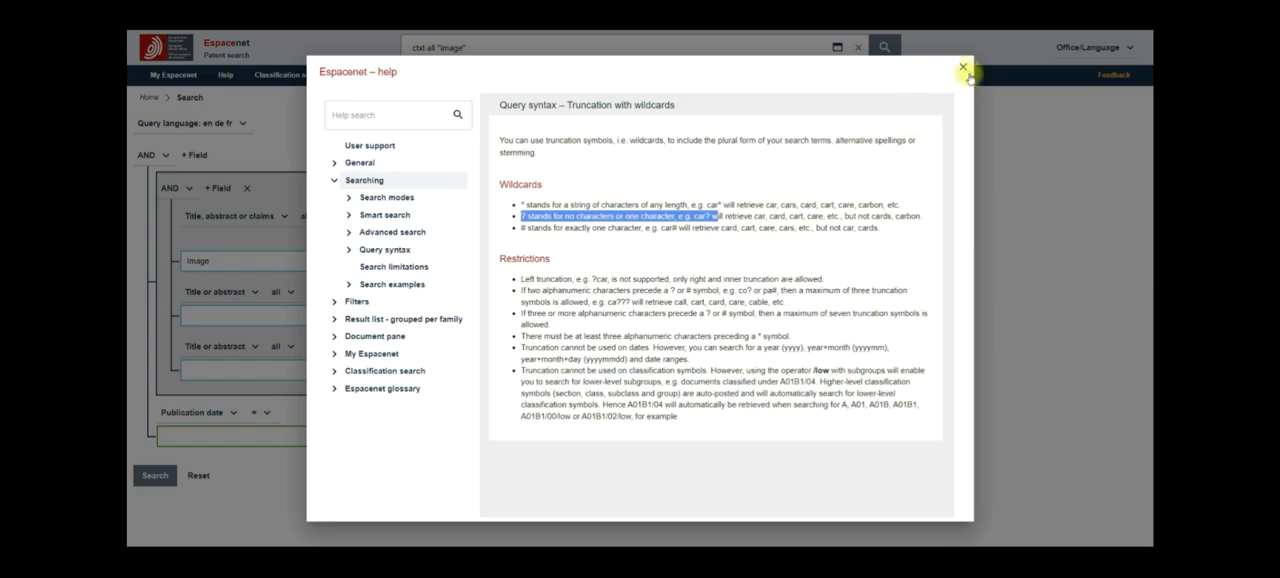
{"action": "left_click", "coordinate": [962, 67]}
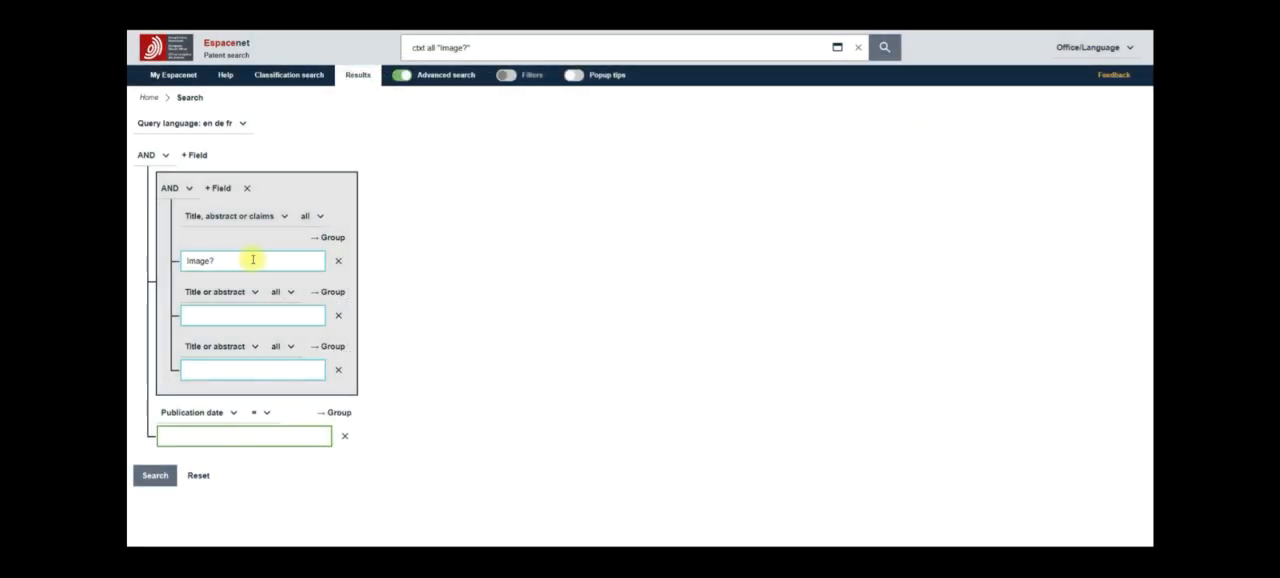
{"action": "mouse_move", "coordinate": [241, 260]}
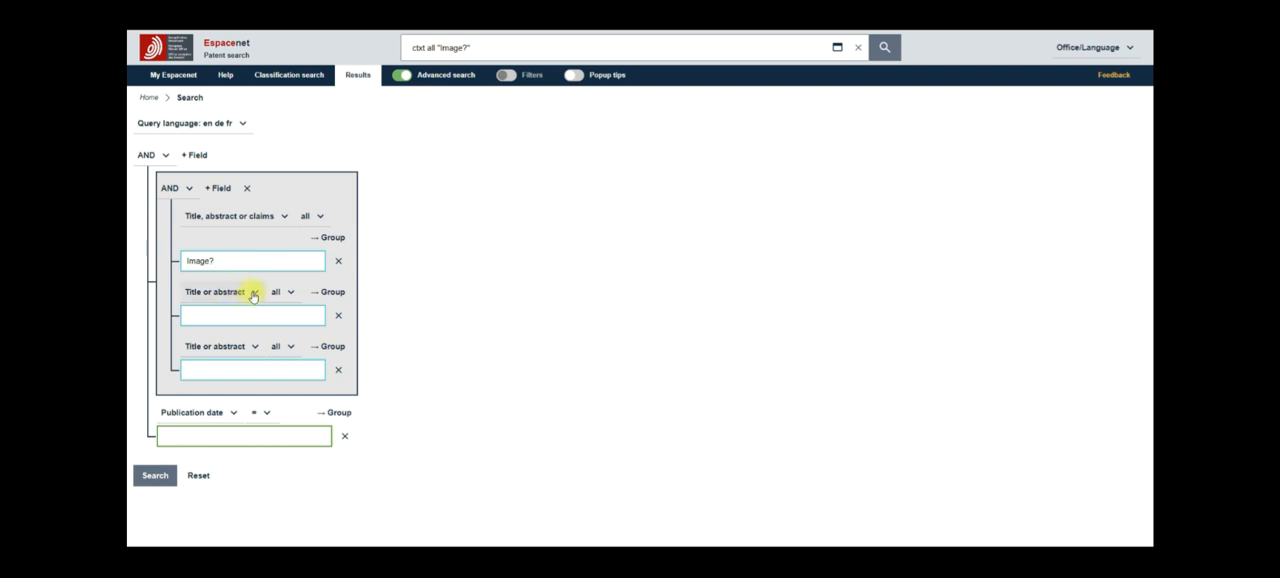
Step: Enter 'segment*' as the second keyword condition
{"action": "left_click", "coordinate": [220, 291]}
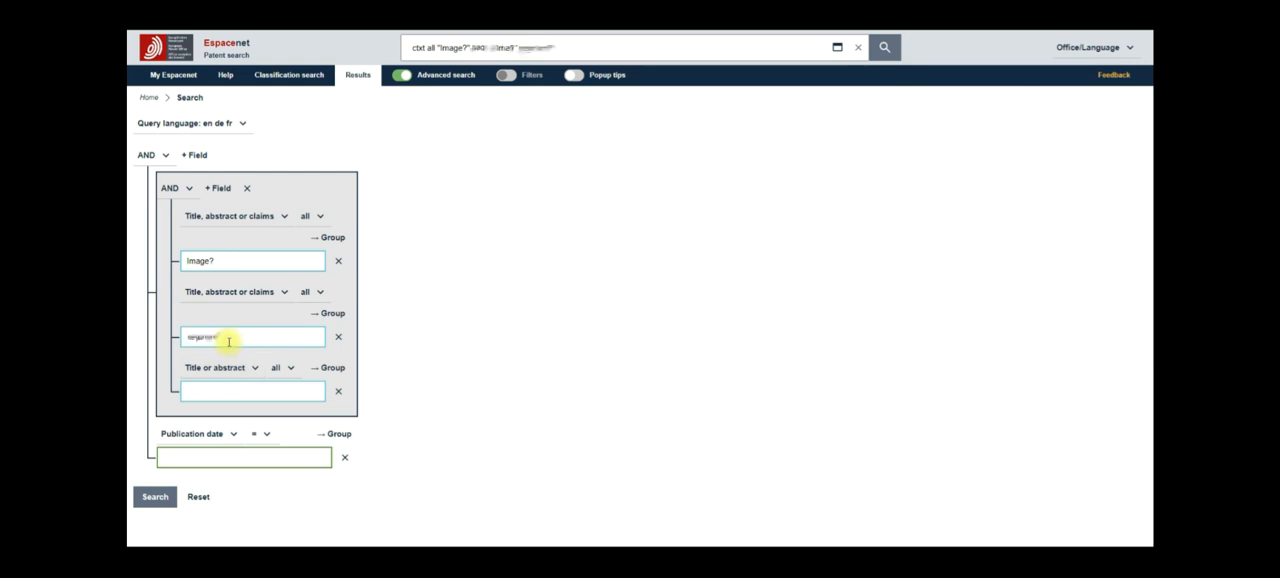
{"action": "type", "text": "segment*"}
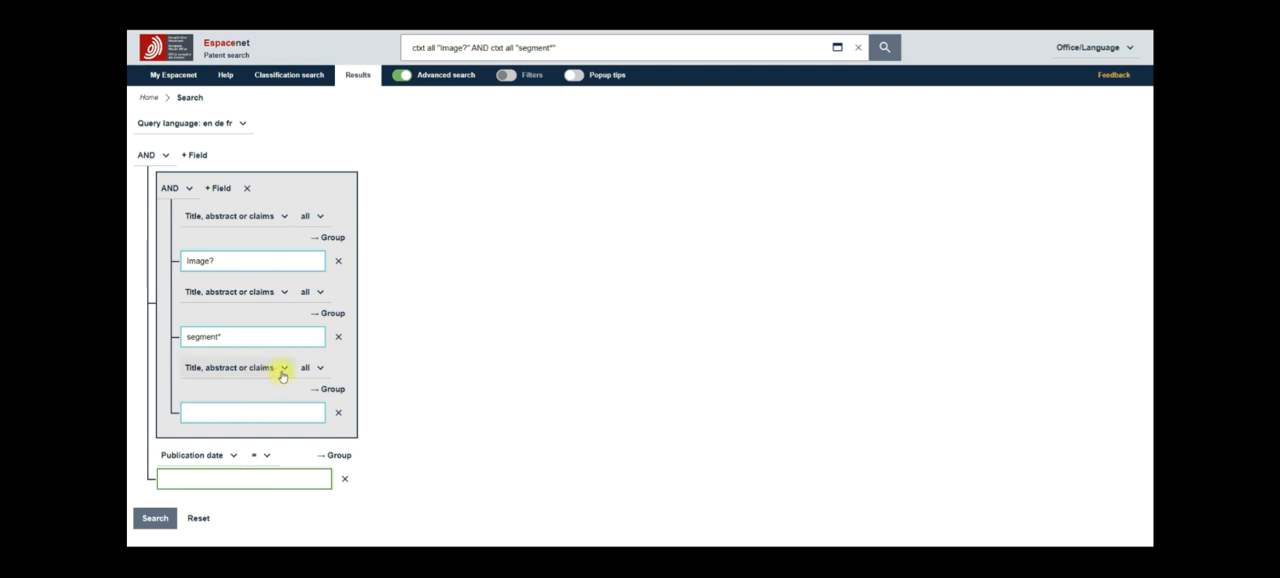
{"action": "left_click", "coordinate": [283, 367]}
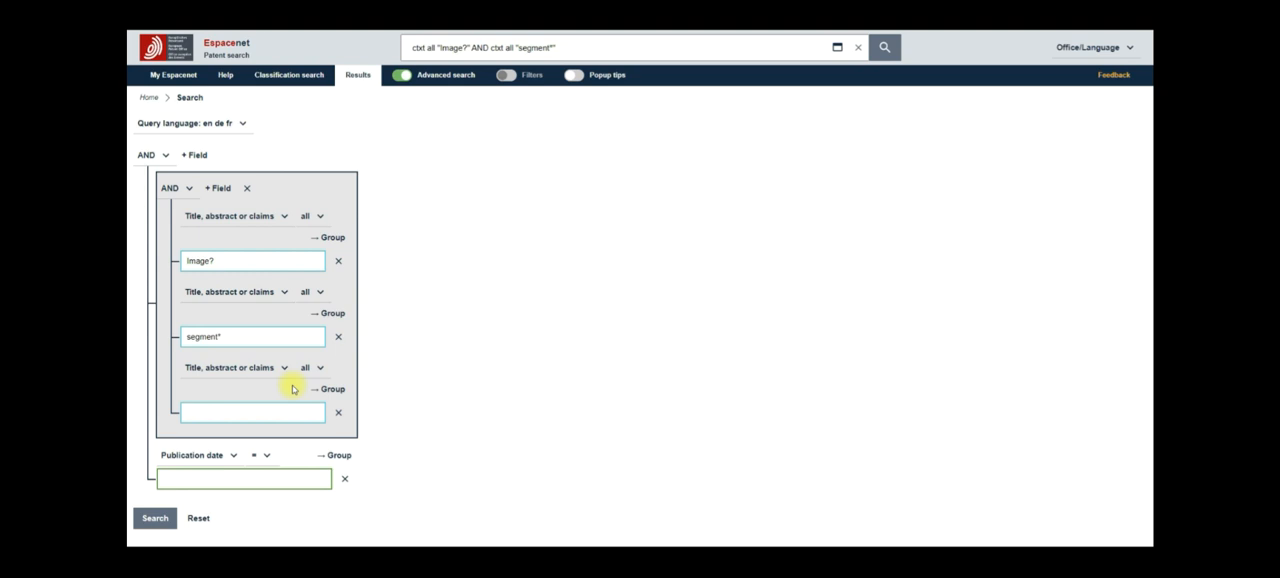
{"action": "mouse_move", "coordinate": [278, 413]}
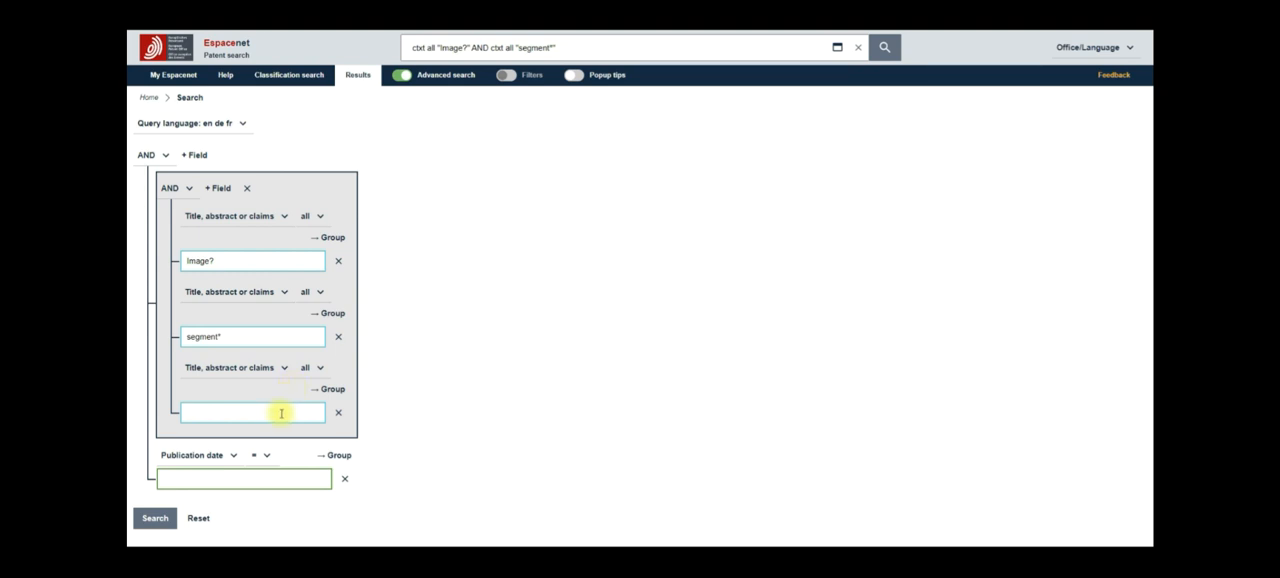
{"action": "mouse_move", "coordinate": [310, 367]}
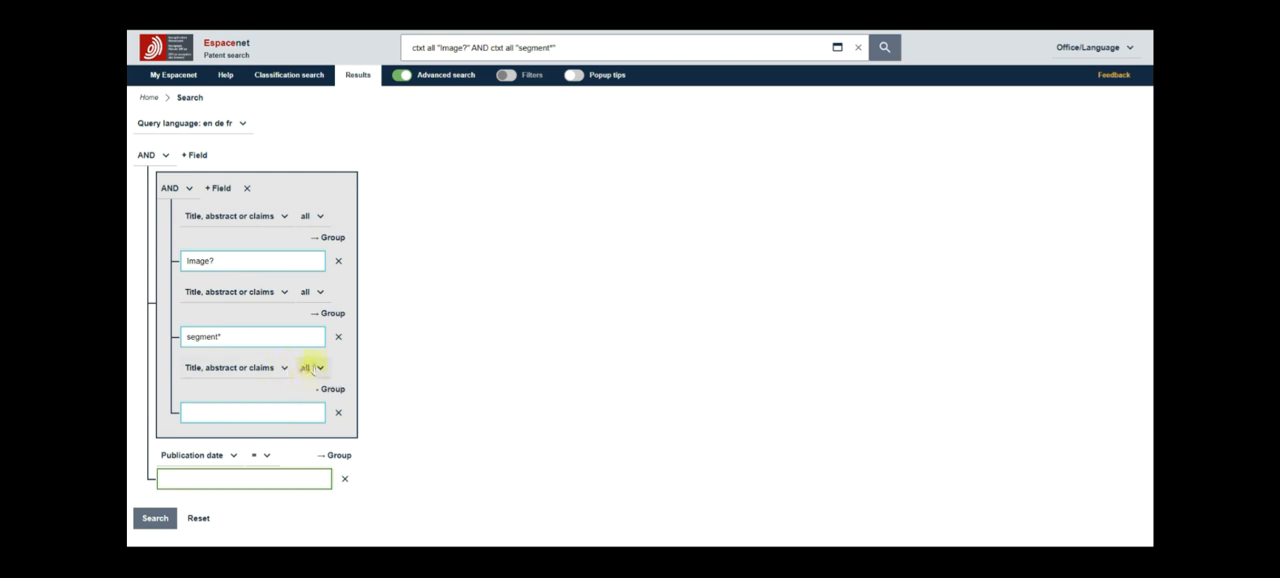
Step: Make the third condition a proximity search with 'machine' appearing before 'learning'
{"action": "left_click", "coordinate": [315, 367]}
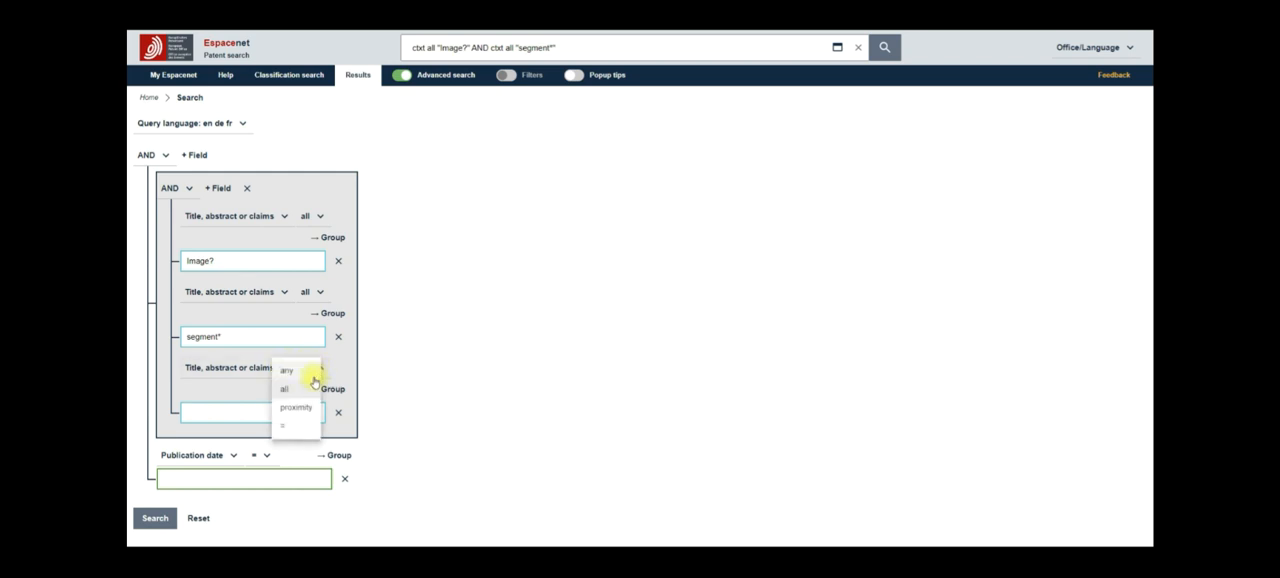
{"action": "left_click", "coordinate": [296, 407]}
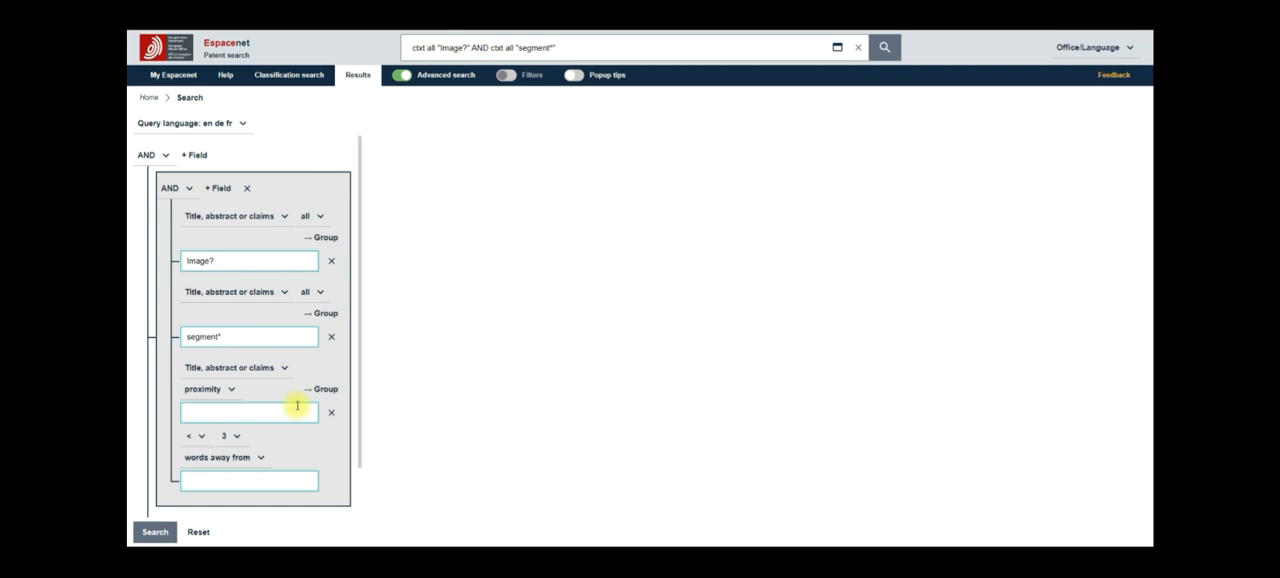
{"action": "mouse_move", "coordinate": [268, 414]}
{"action": "type", "text": "learning"}
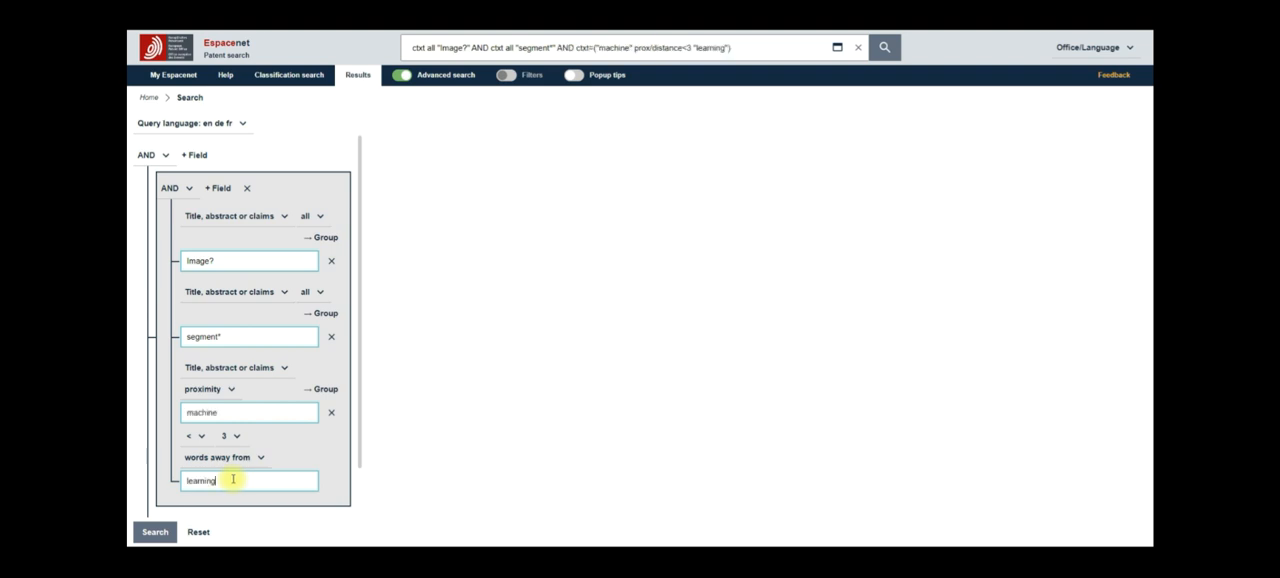
{"action": "mouse_move", "coordinate": [238, 464]}
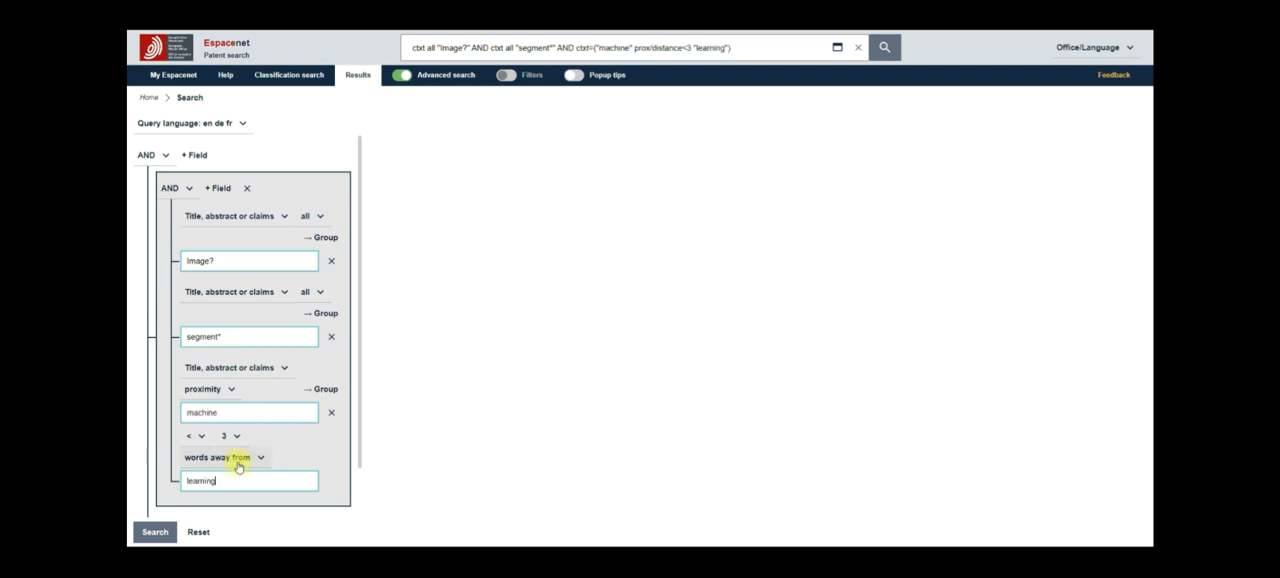
{"action": "left_click", "coordinate": [225, 457]}
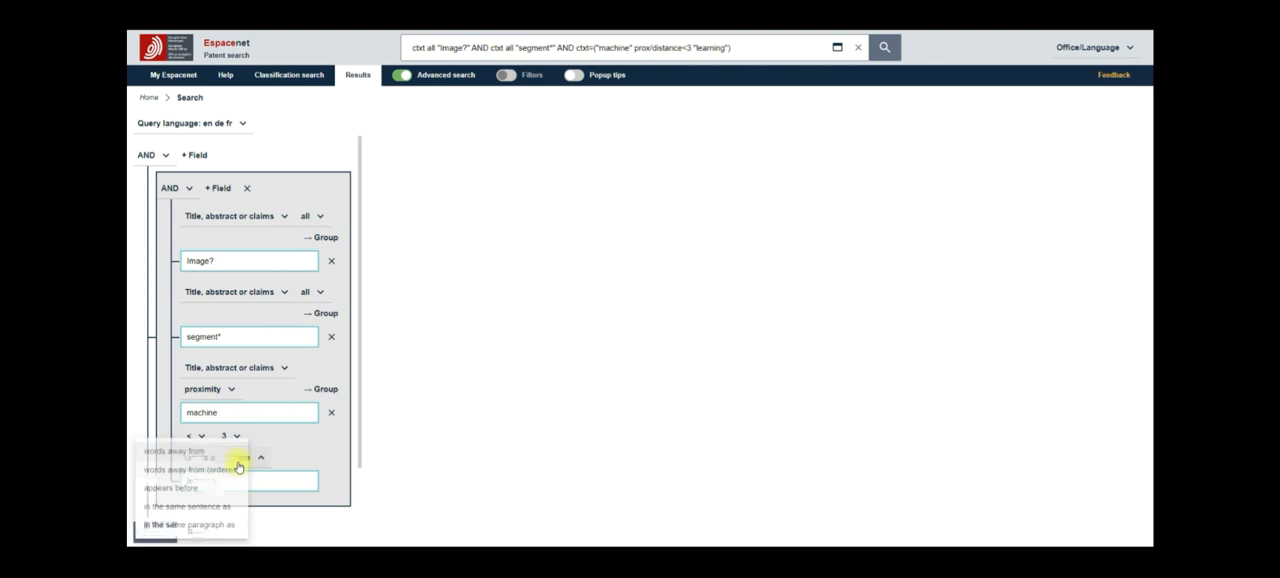
{"action": "left_click", "coordinate": [203, 469]}
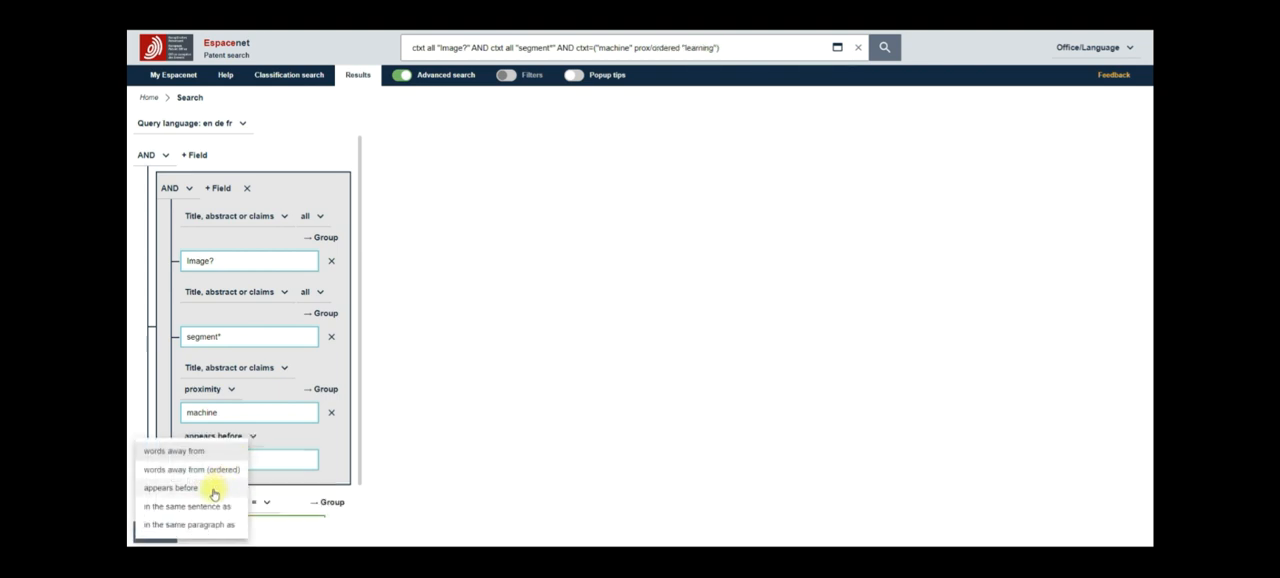
{"action": "left_click", "coordinate": [170, 488]}
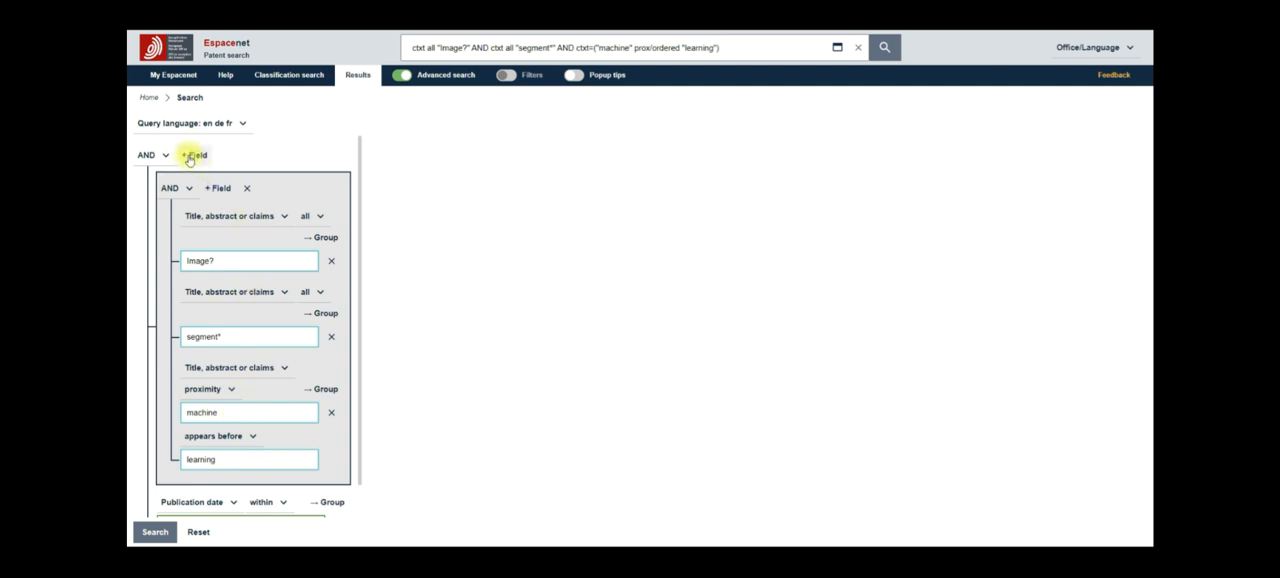
{"action": "mouse_move", "coordinate": [244, 389]}
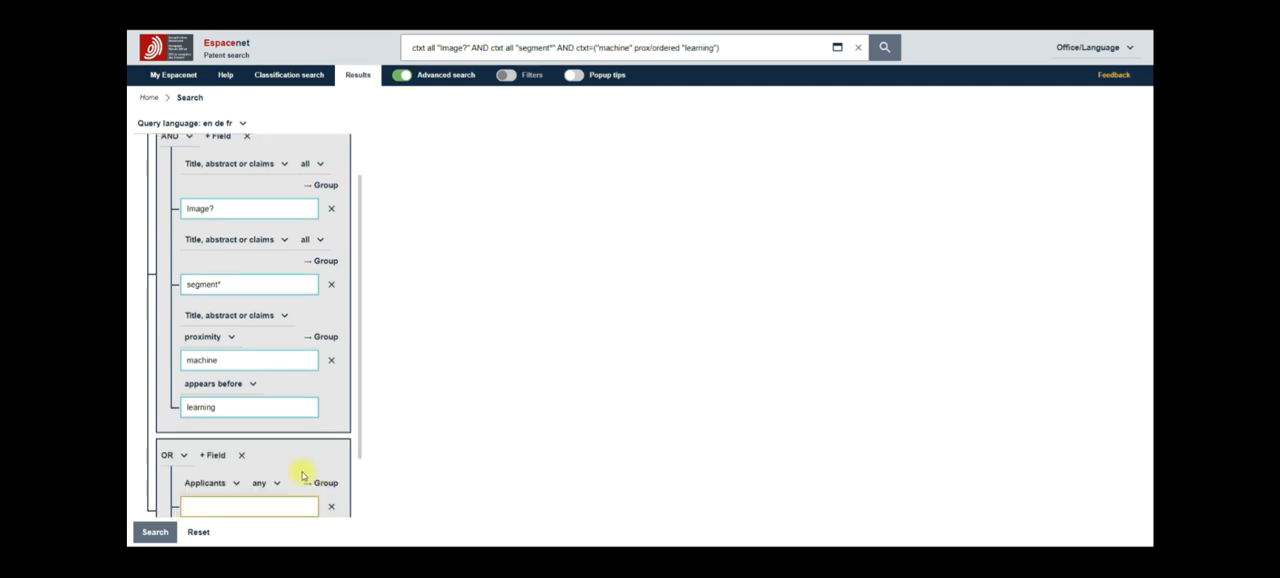
{"action": "mouse_move", "coordinate": [200, 463]}
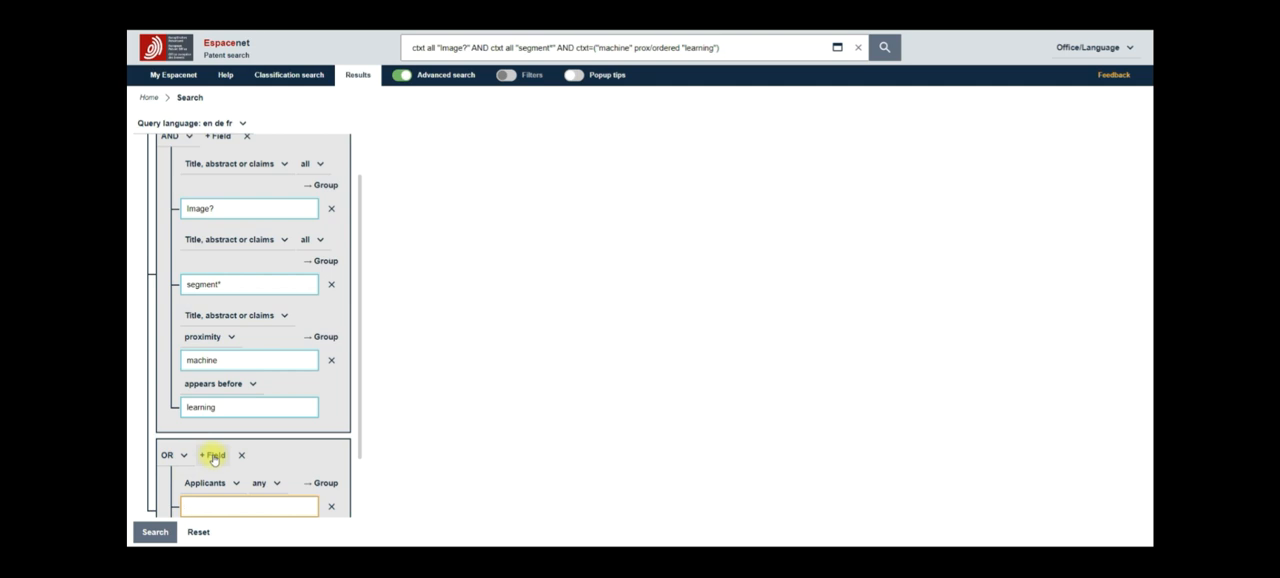
Step: Add a third applicant field with 'Philips' and submit the query
{"action": "left_click", "coordinate": [212, 455]}
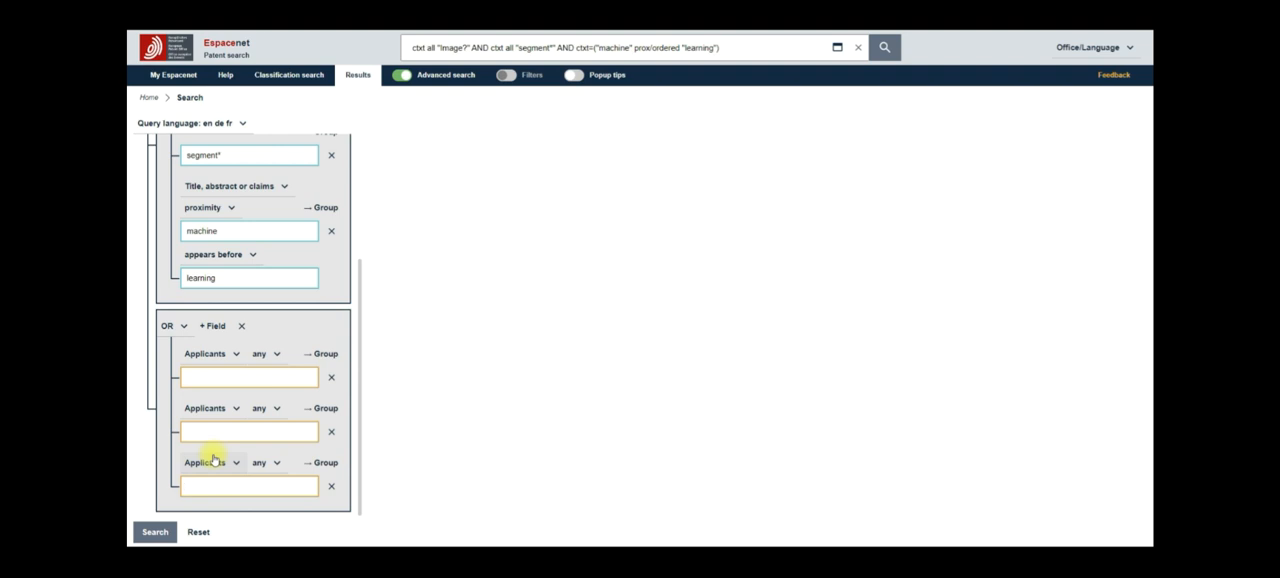
{"action": "type", "text": "Philips"}
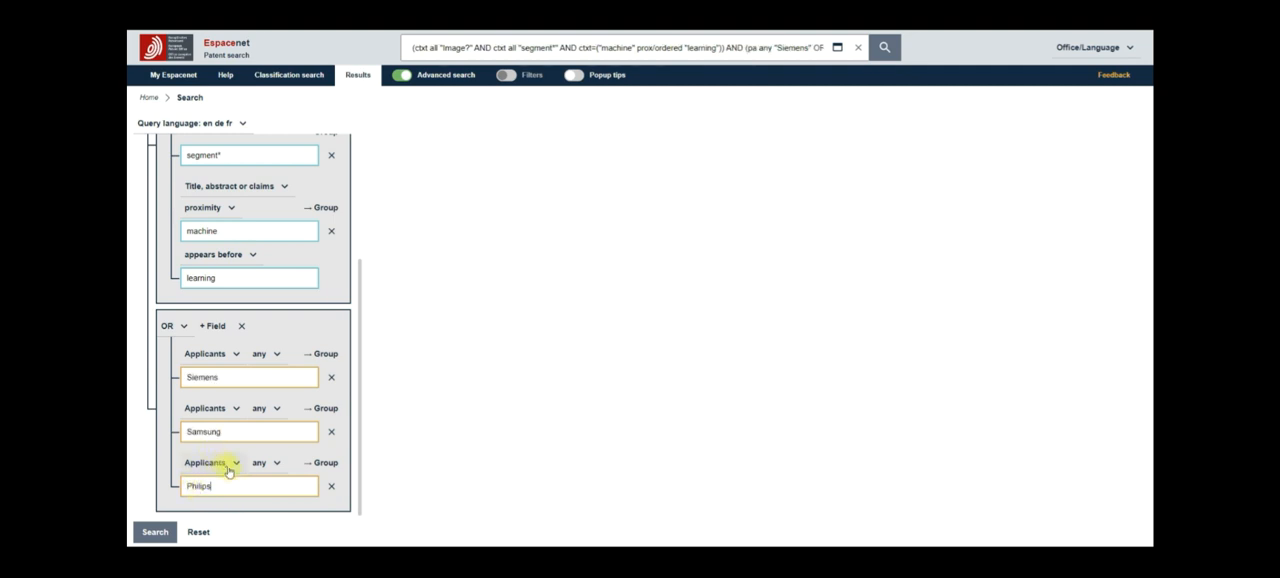
{"action": "left_click", "coordinate": [154, 531]}
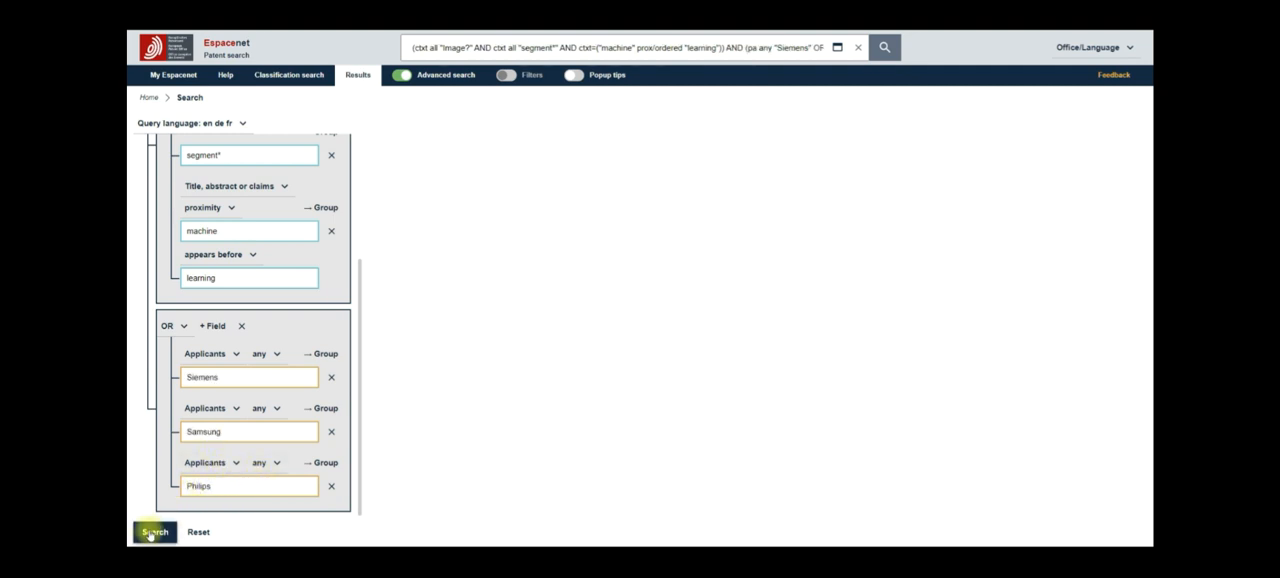
Step: Run the combined advanced search, returning 342 patents
{"action": "left_click", "coordinate": [154, 531]}
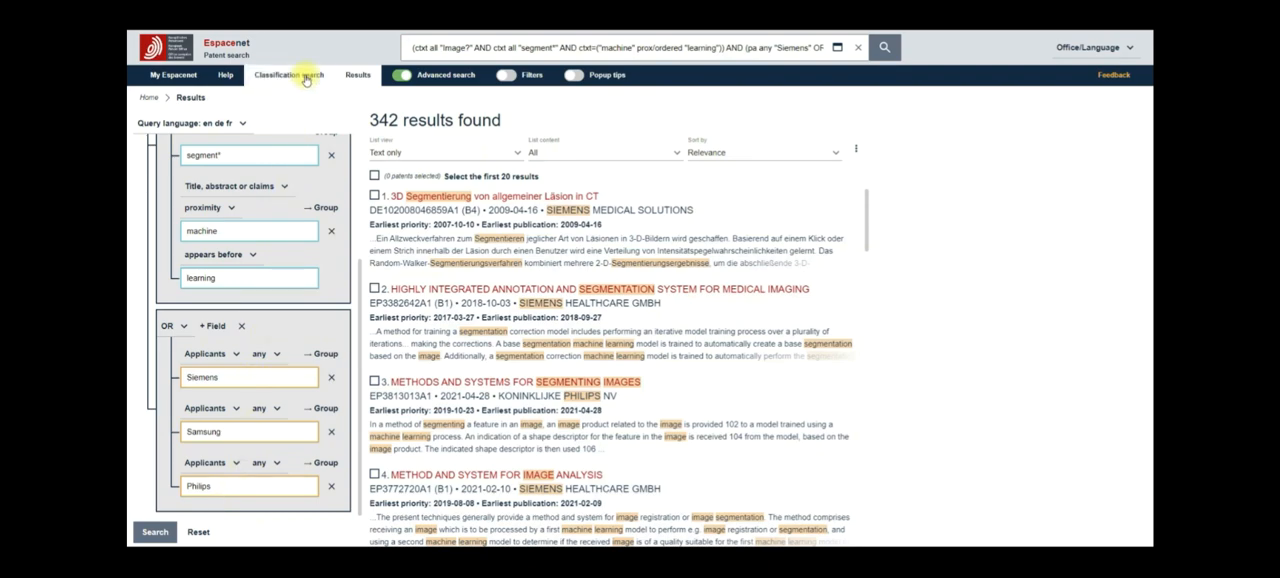
Step: Search classifications for 'machine learning', with G06N 20/00 at the top
{"action": "left_click", "coordinate": [288, 75]}
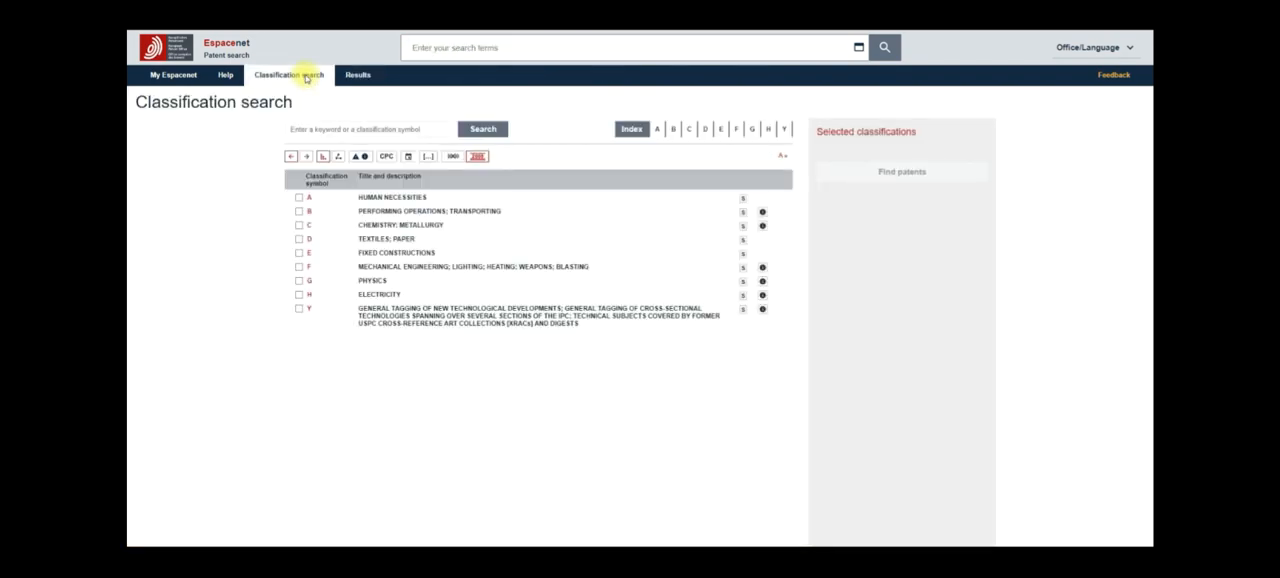
{"action": "mouse_move", "coordinate": [505, 190]}
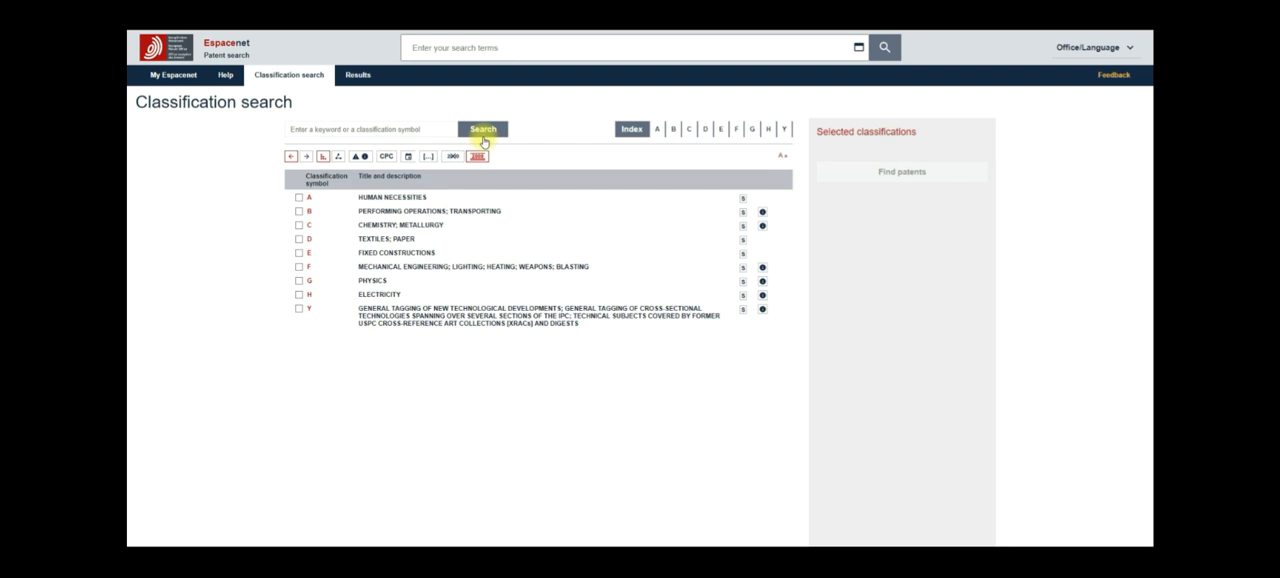
{"action": "left_click", "coordinate": [482, 129]}
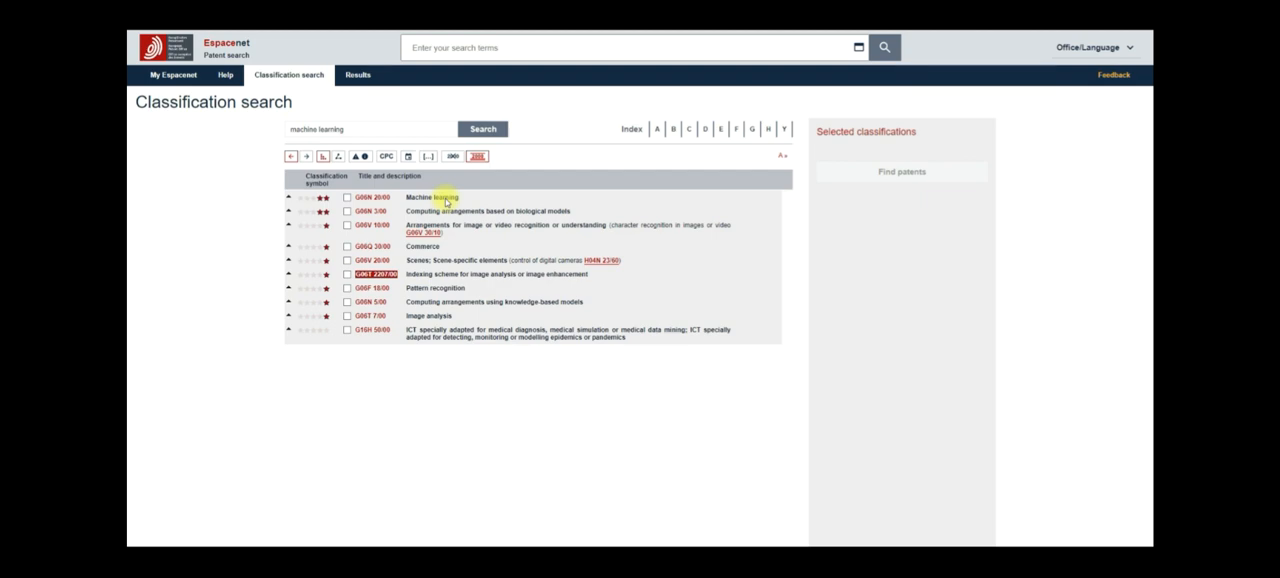
{"action": "mouse_move", "coordinate": [358, 75]}
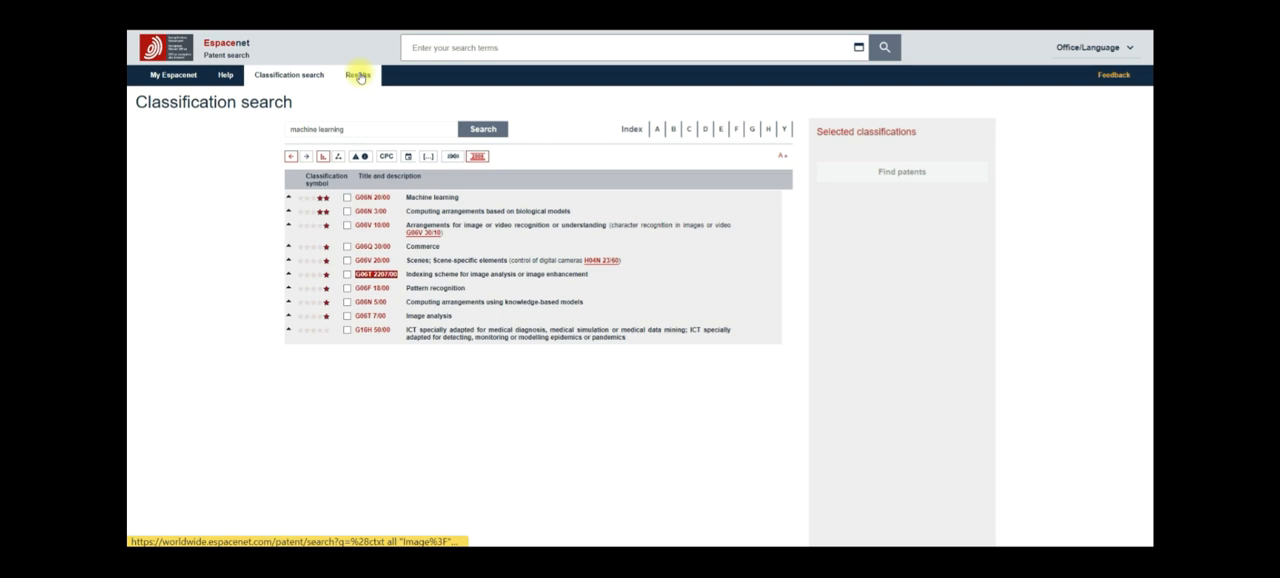
Step: Return to the patent results and bring back the advanced query builder
{"action": "left_click", "coordinate": [357, 75]}
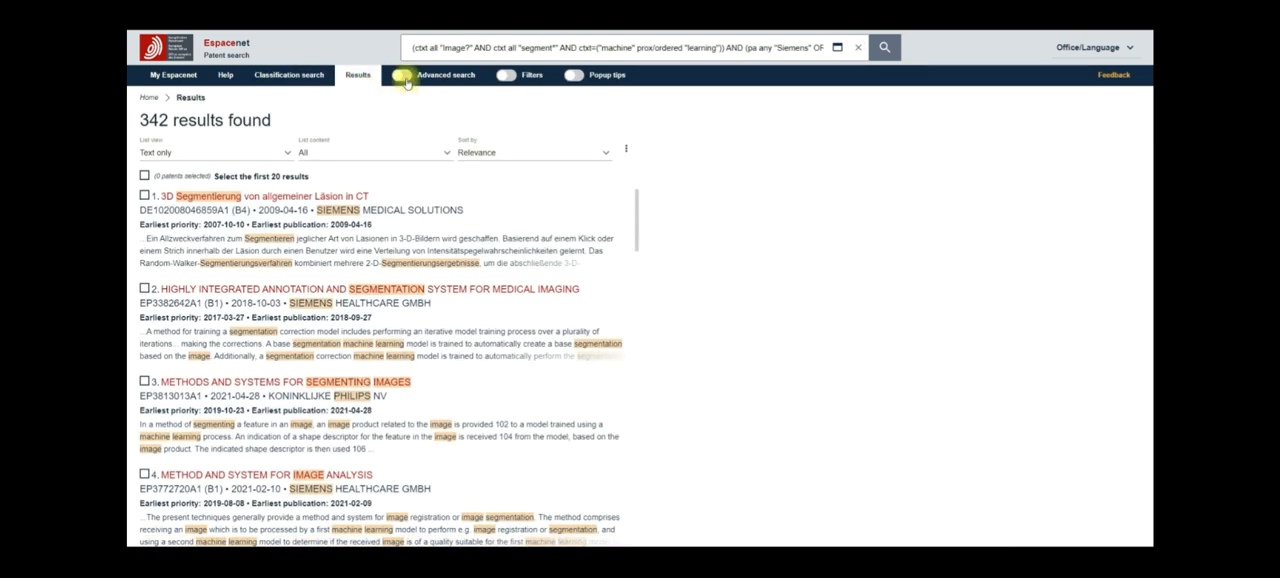
{"action": "left_click", "coordinate": [406, 74]}
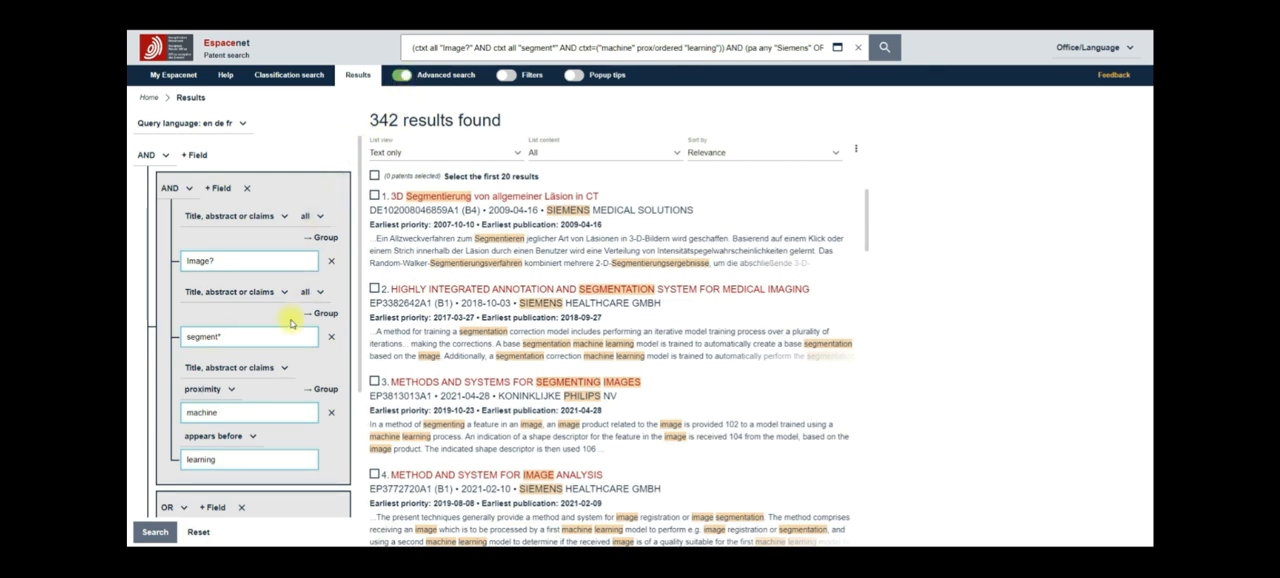
{"action": "scroll", "scroll_direction": "down", "scroll_amount": 3}
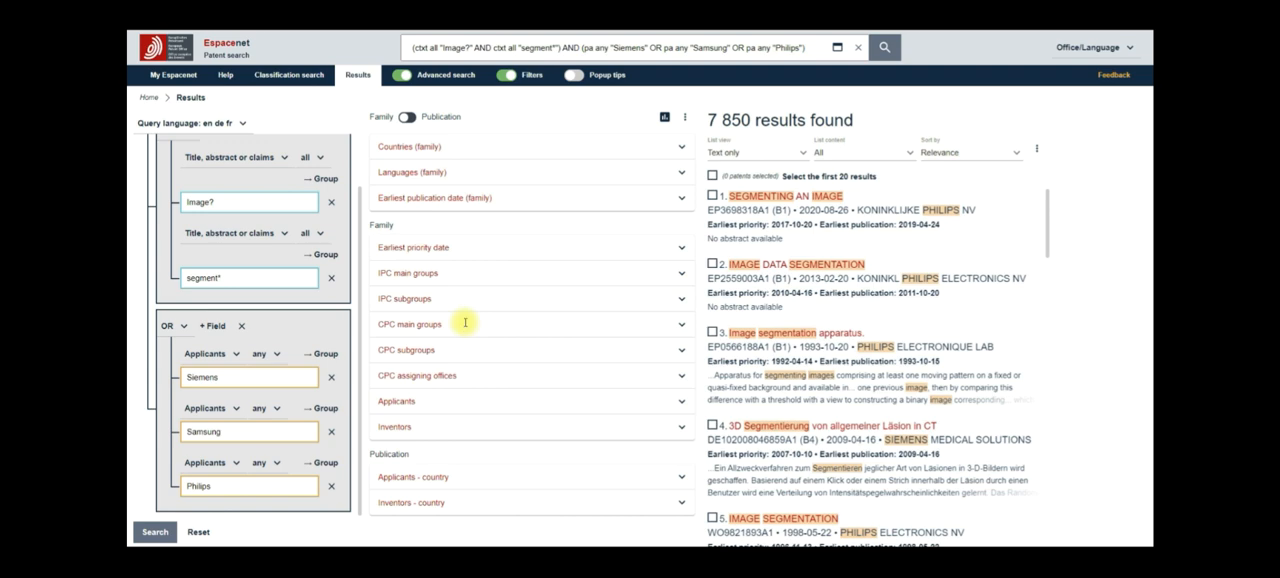
Step: Apply the CPC main group filter G06N20, narrowing results to 133 patents
{"action": "left_click", "coordinate": [409, 324]}
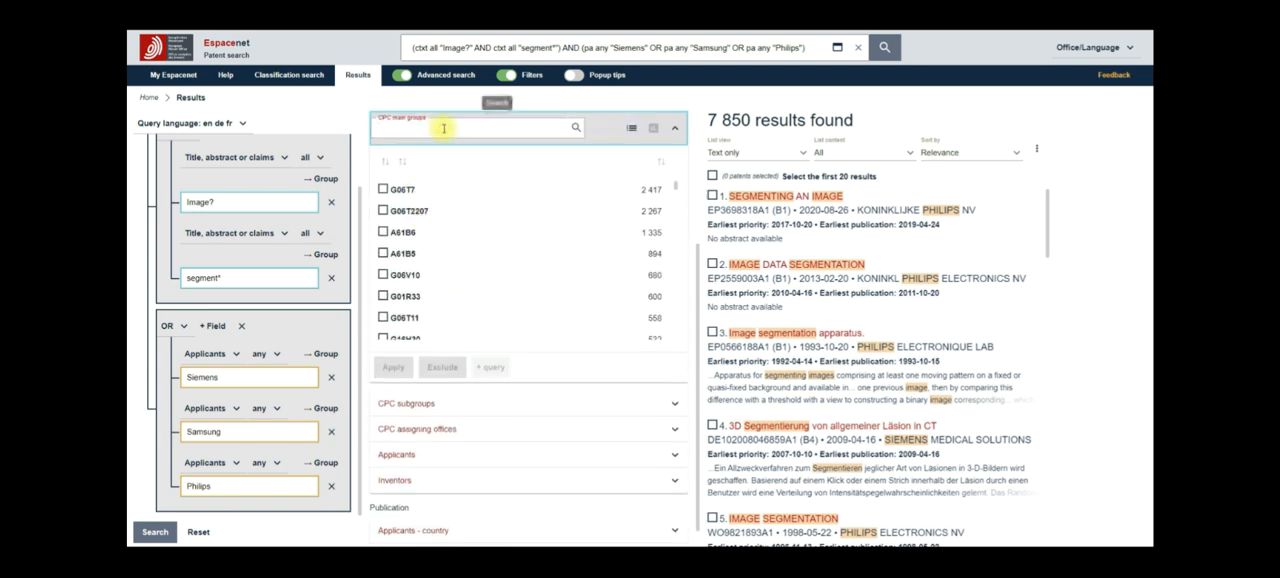
{"action": "type", "text": "G06N20"}
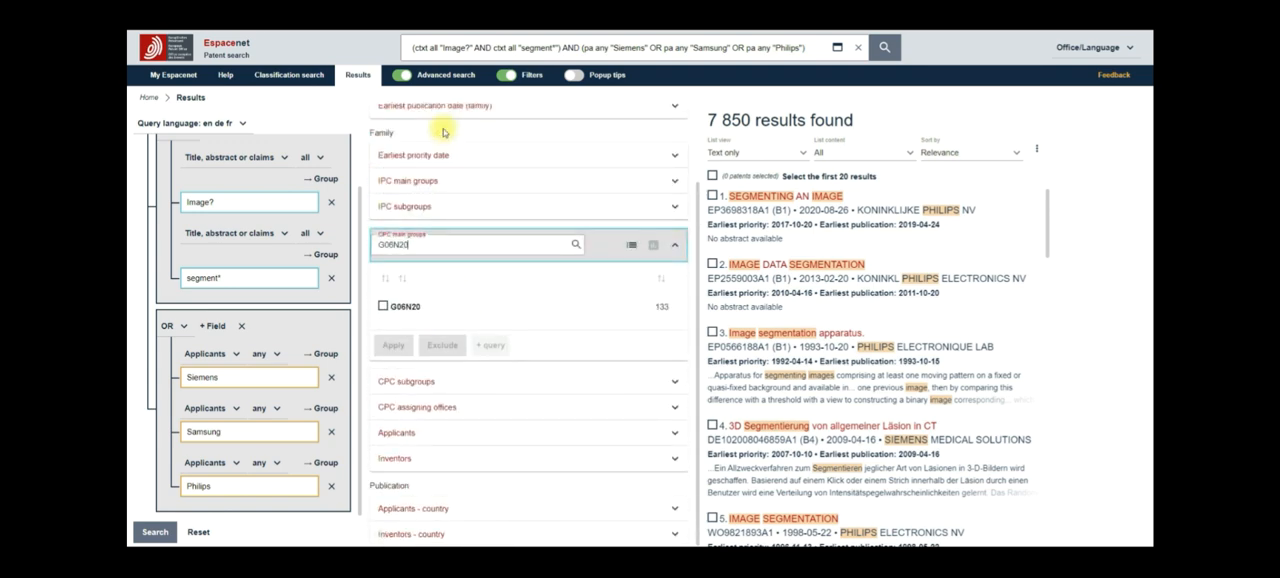
{"action": "left_click", "coordinate": [381, 306]}
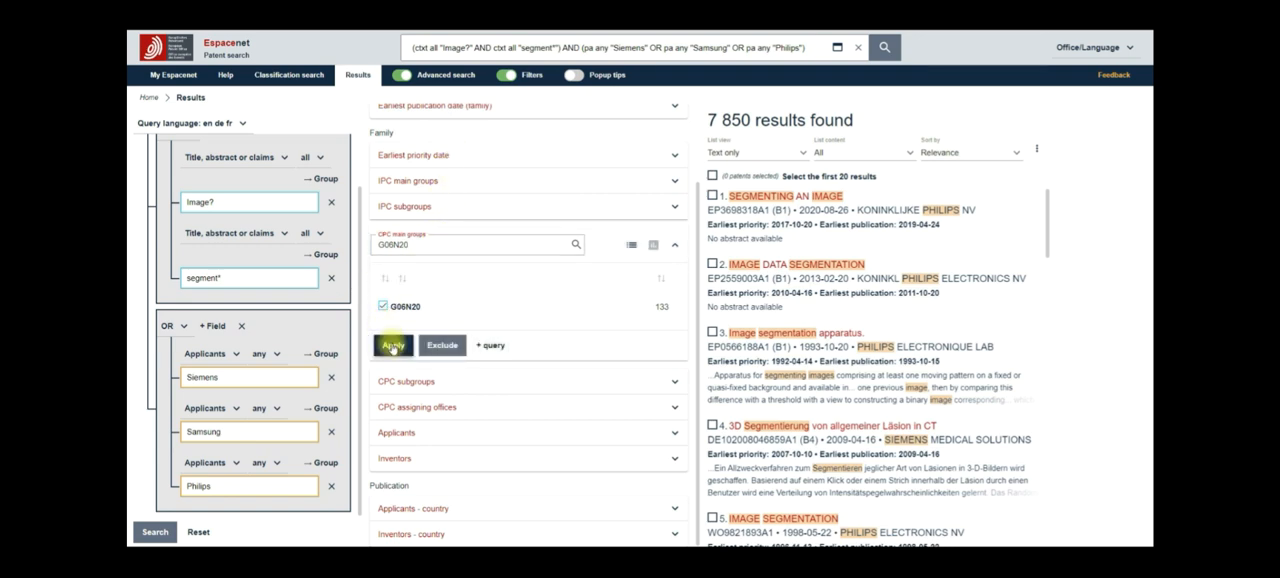
{"action": "left_click", "coordinate": [392, 344]}
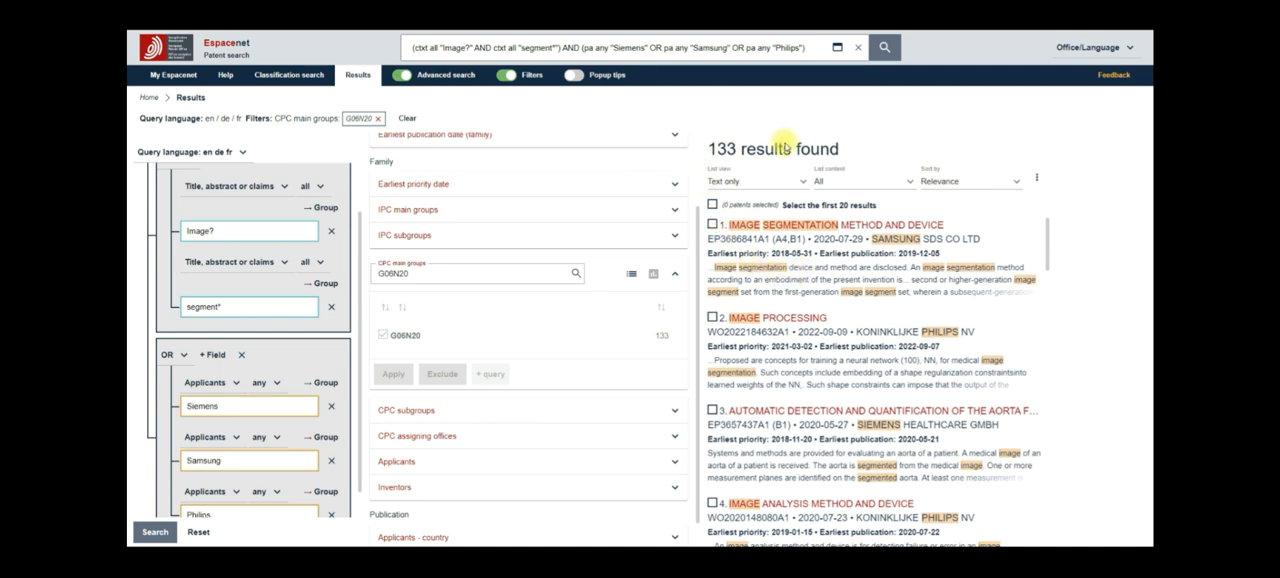
{"action": "mouse_move", "coordinate": [783, 297]}
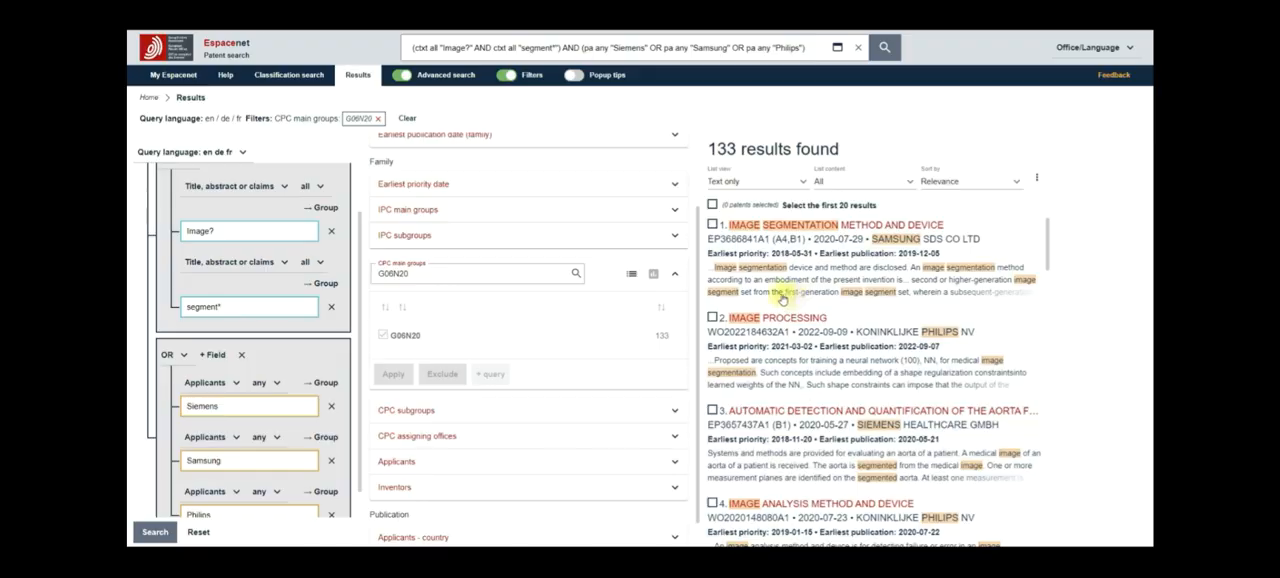